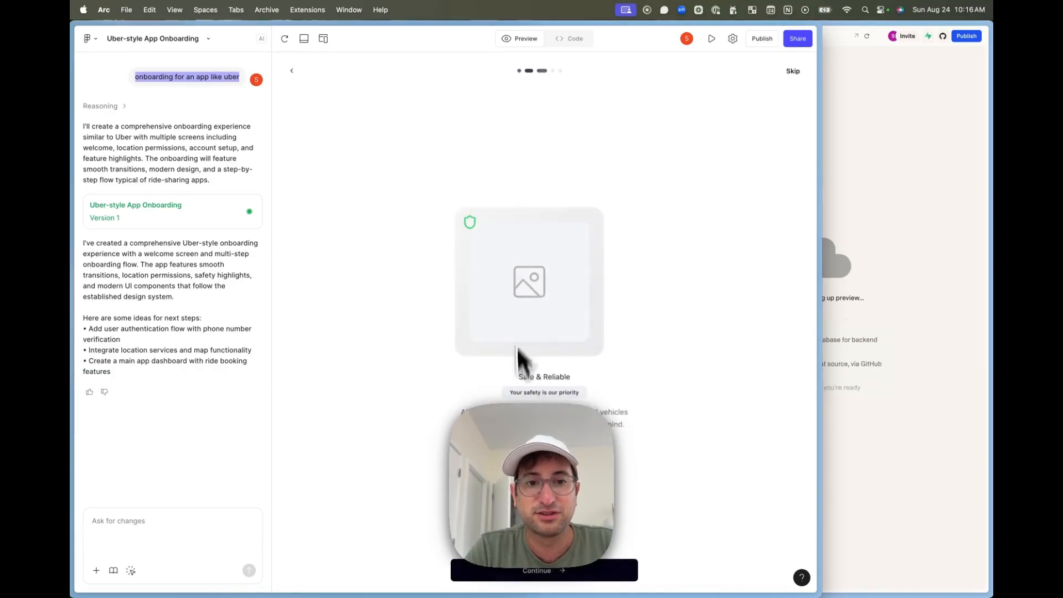
Step: Advance through the onboarding screens past Track Your Ride to the final Ready to Ride? screen
left_click(543, 570)
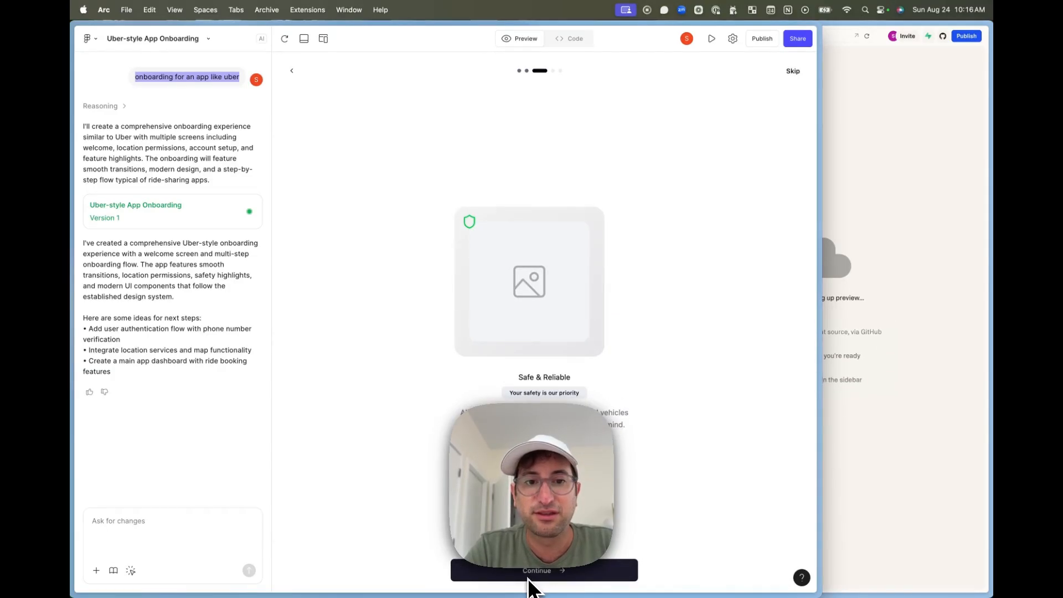
left_click(543, 570)
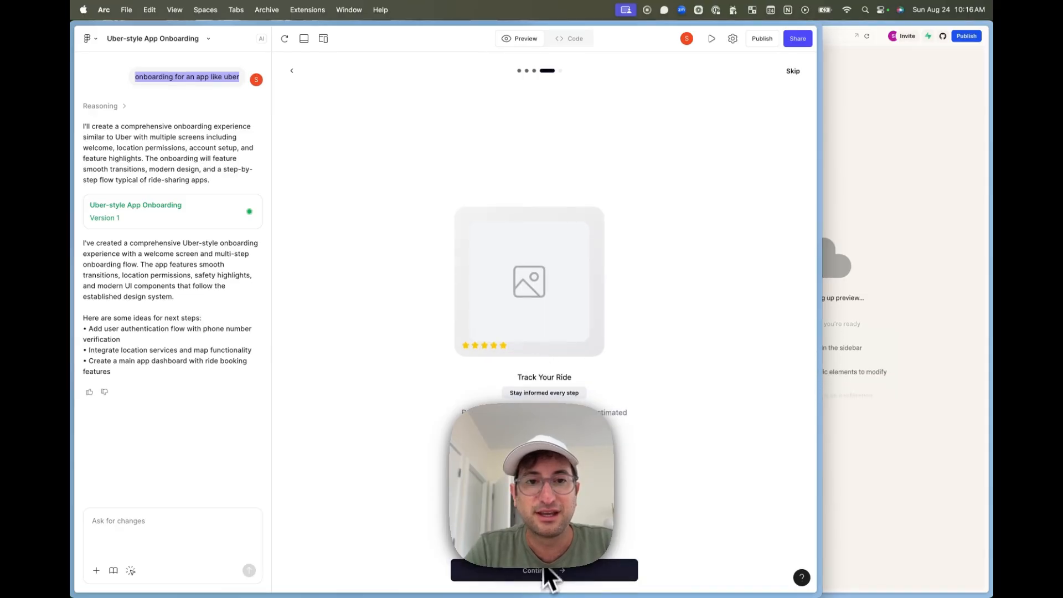
left_click(543, 570)
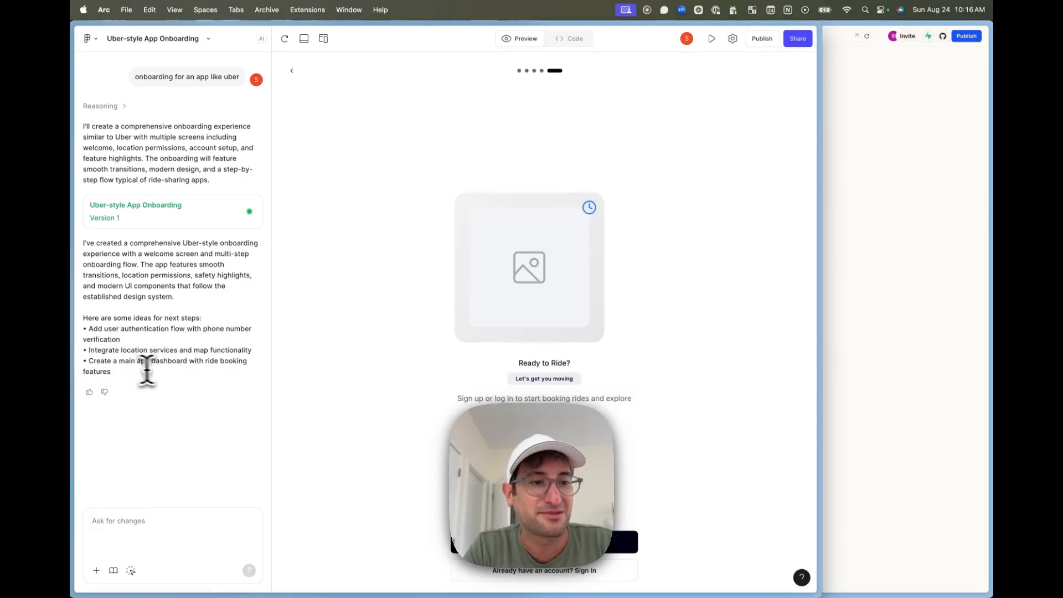
Step: Send the request 'Create a main app dashboard with ride booking features' to the assistant
type("Create a main app dashboard with ride booking features")
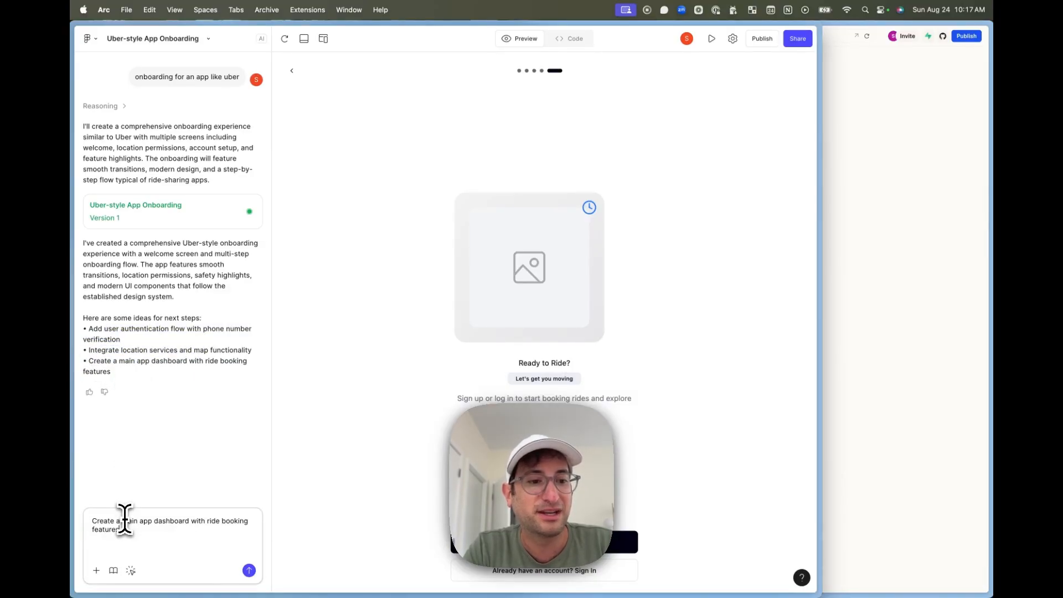
left_click(249, 570)
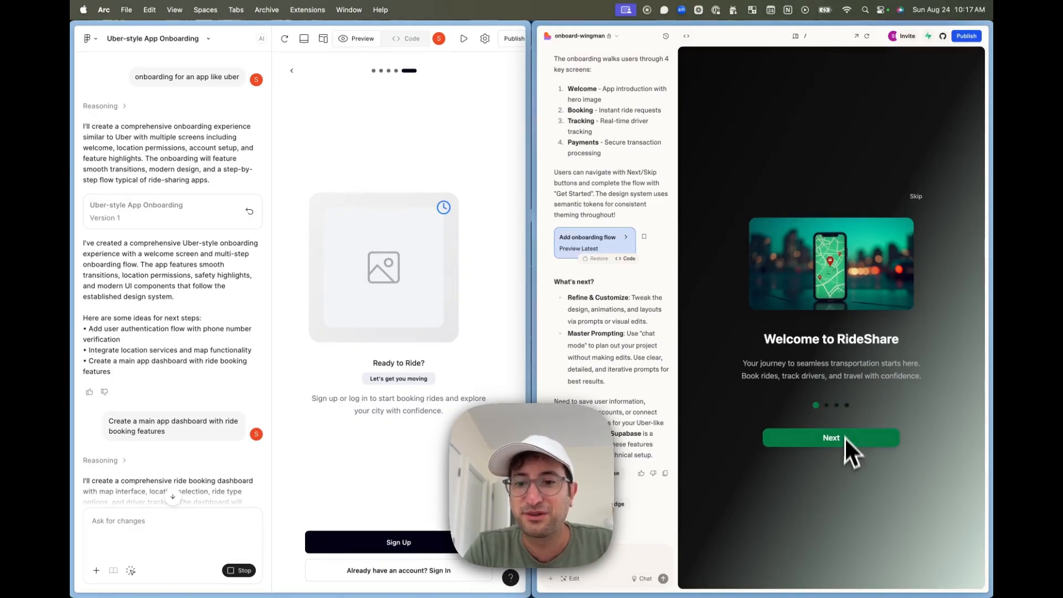
Step: Finish the RideShare onboarding via Get Started and dismiss the Welcome to RideShare alert
left_click(830, 438)
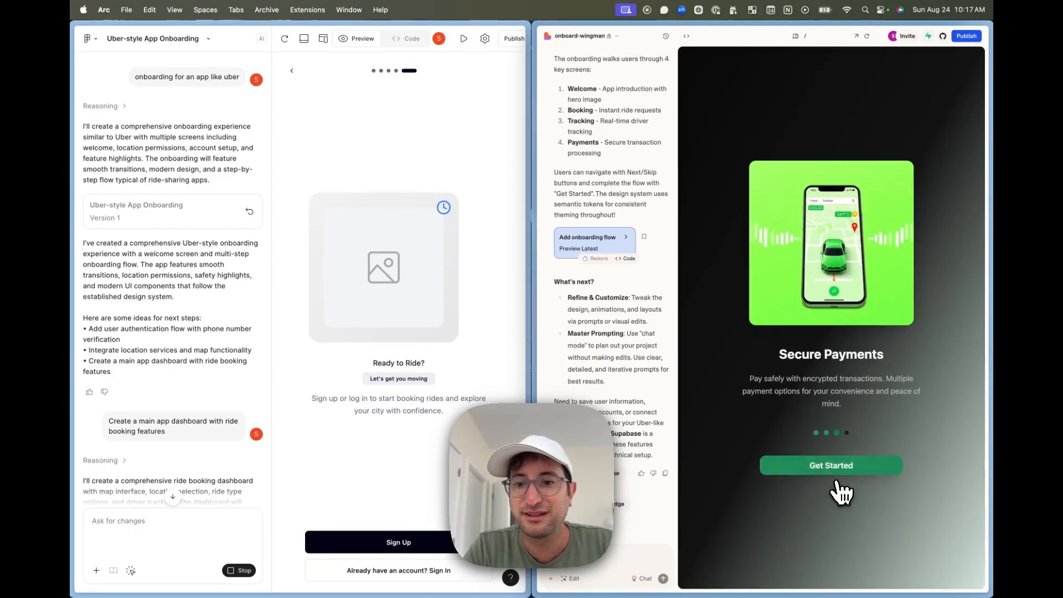
left_click(830, 465)
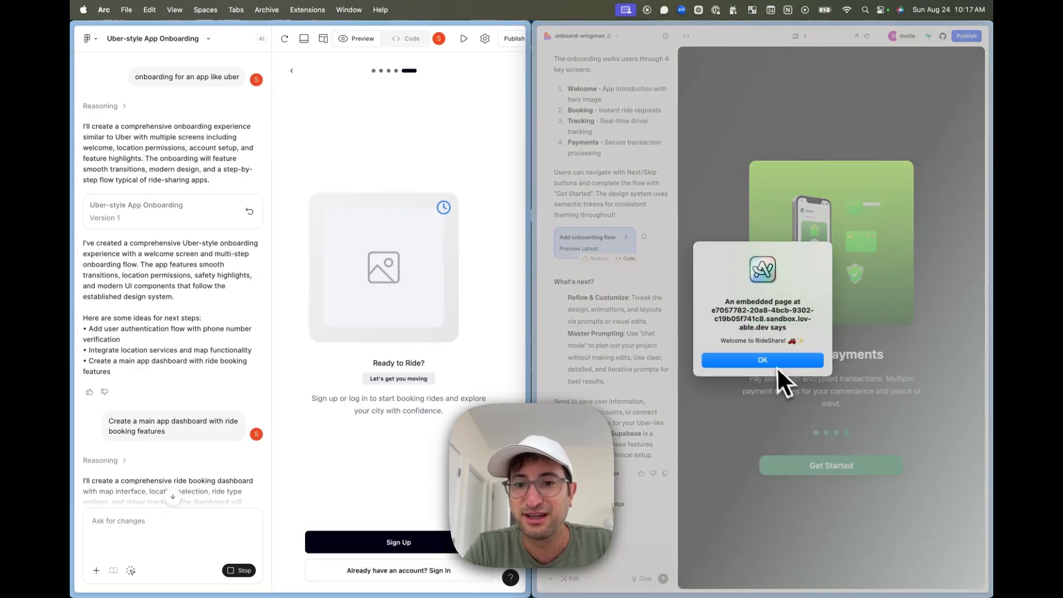
left_click(762, 359)
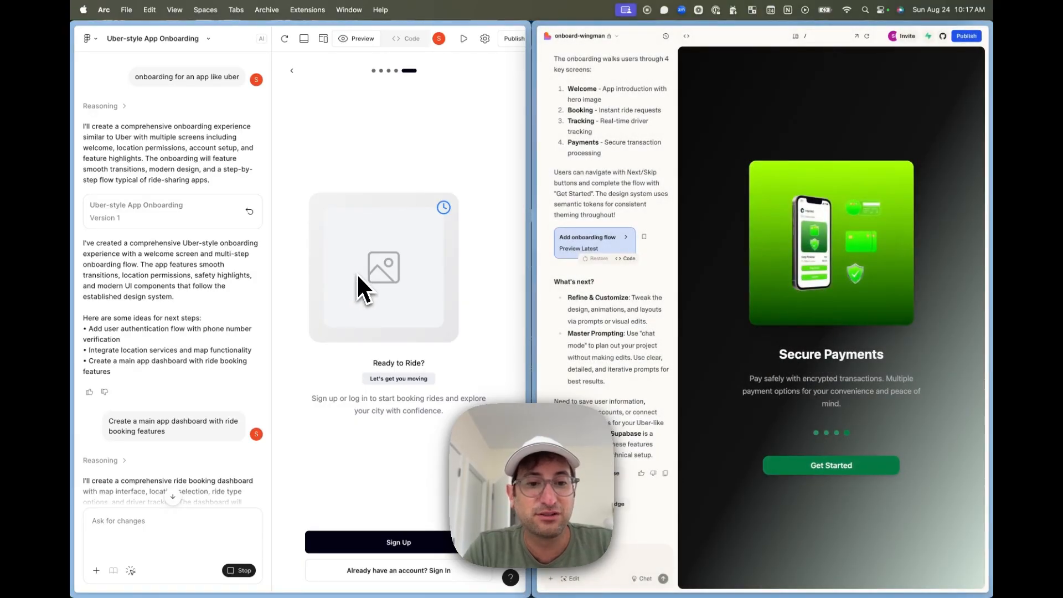
mouse_move(387, 390)
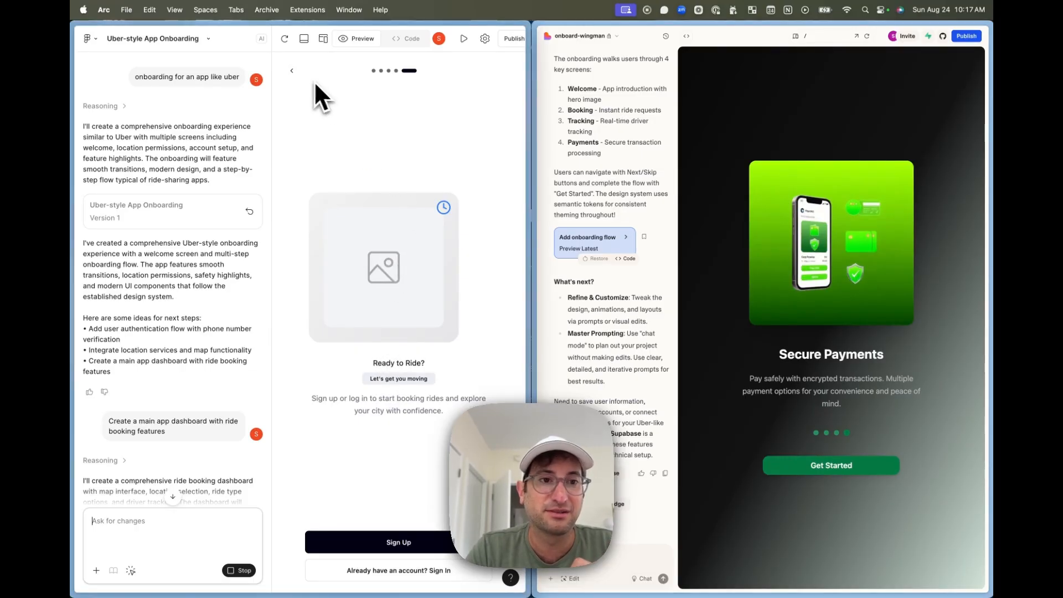
mouse_move(309, 115)
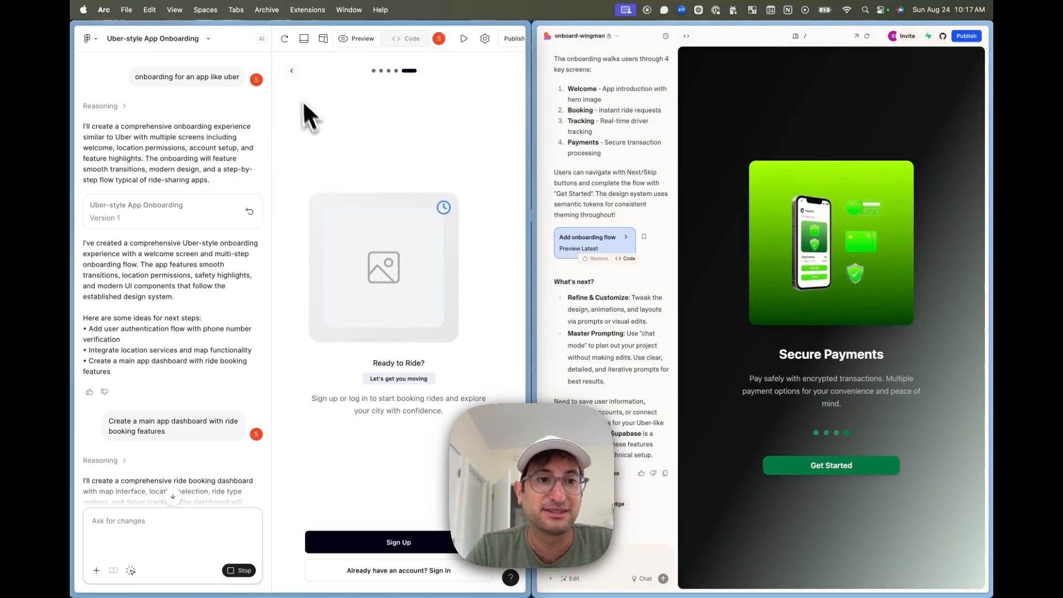
mouse_move(362, 315)
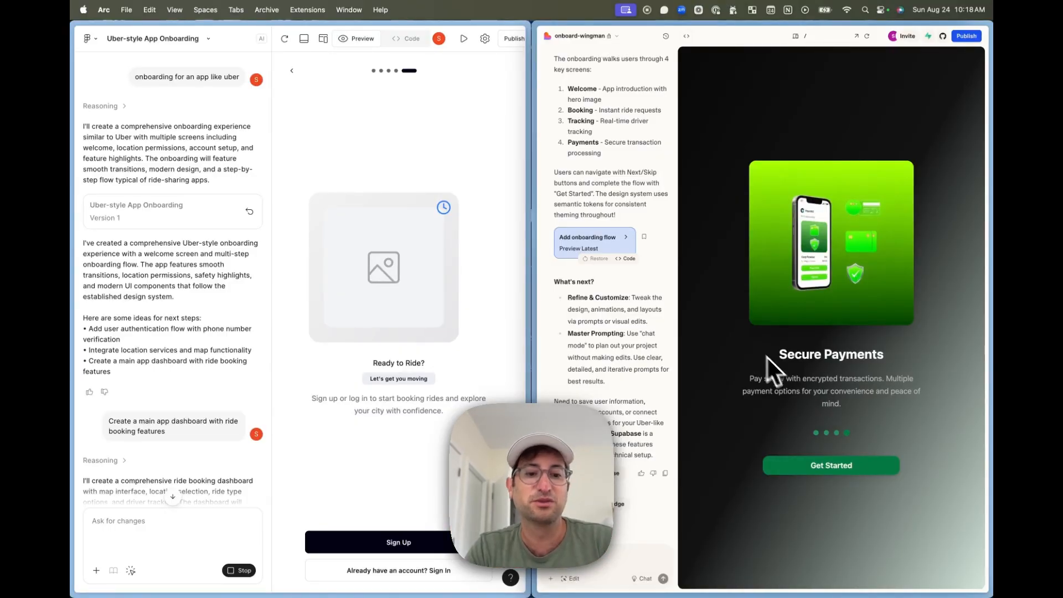
mouse_move(735, 285)
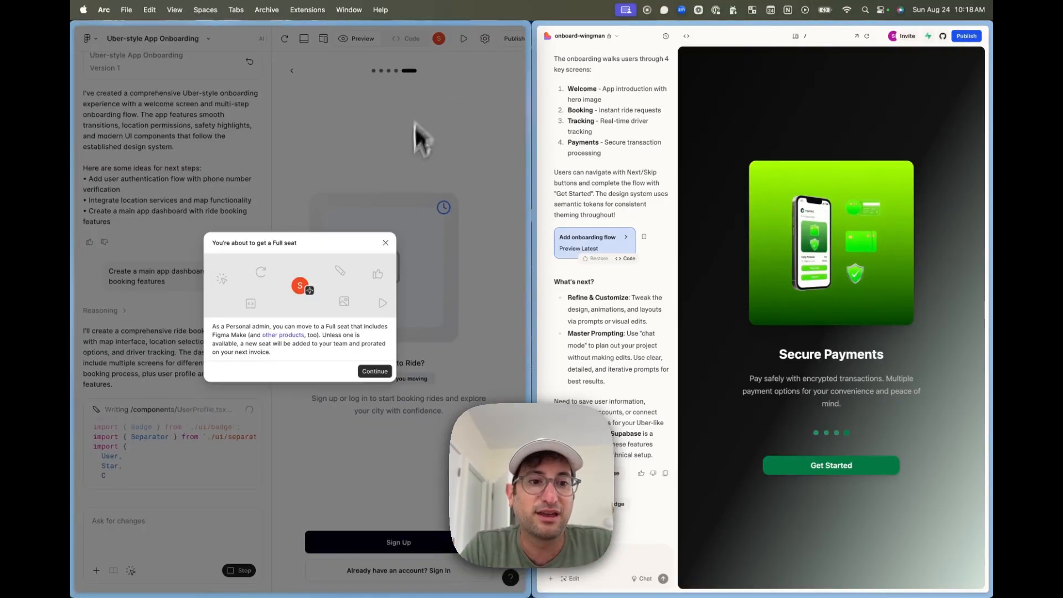
Step: Agree to move to a Full seat so dashboard generation continues
left_click(385, 243)
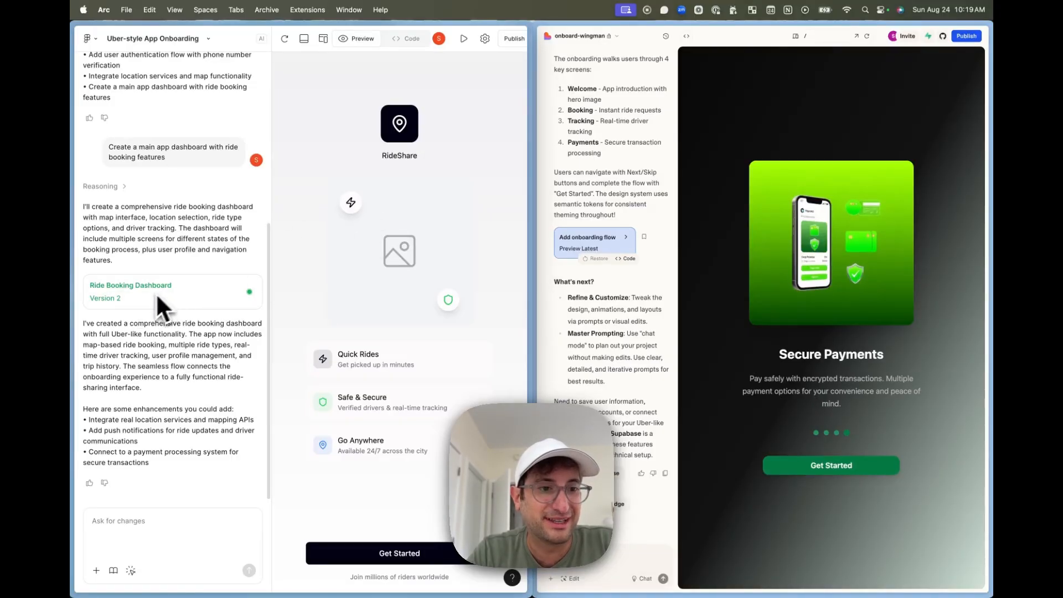
Step: Get Started, skip onboarding, sign up to the booking map and choose the RideShare Black ride
left_click(399, 553)
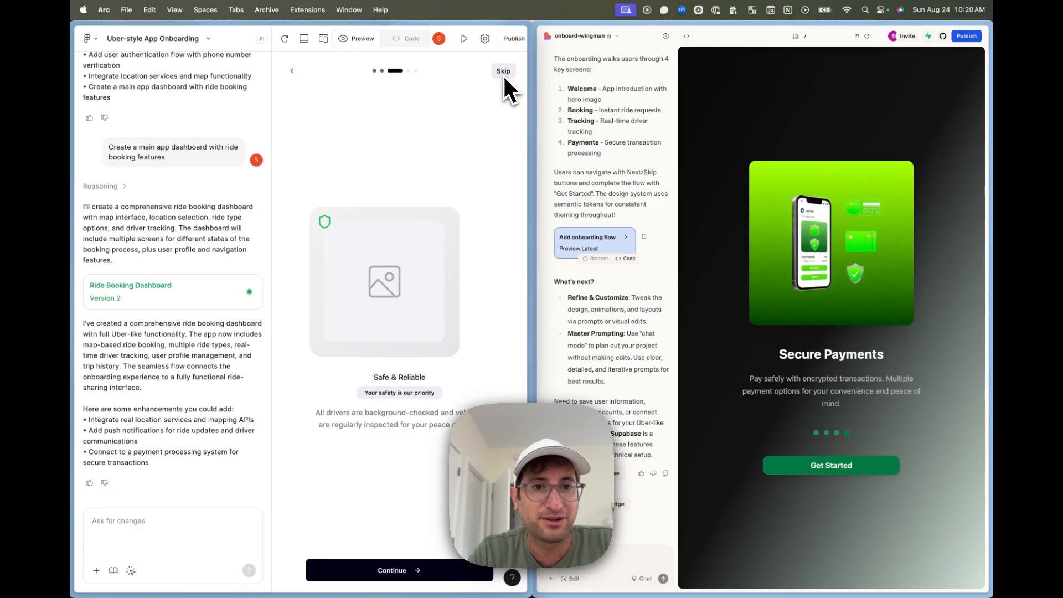
left_click(503, 71)
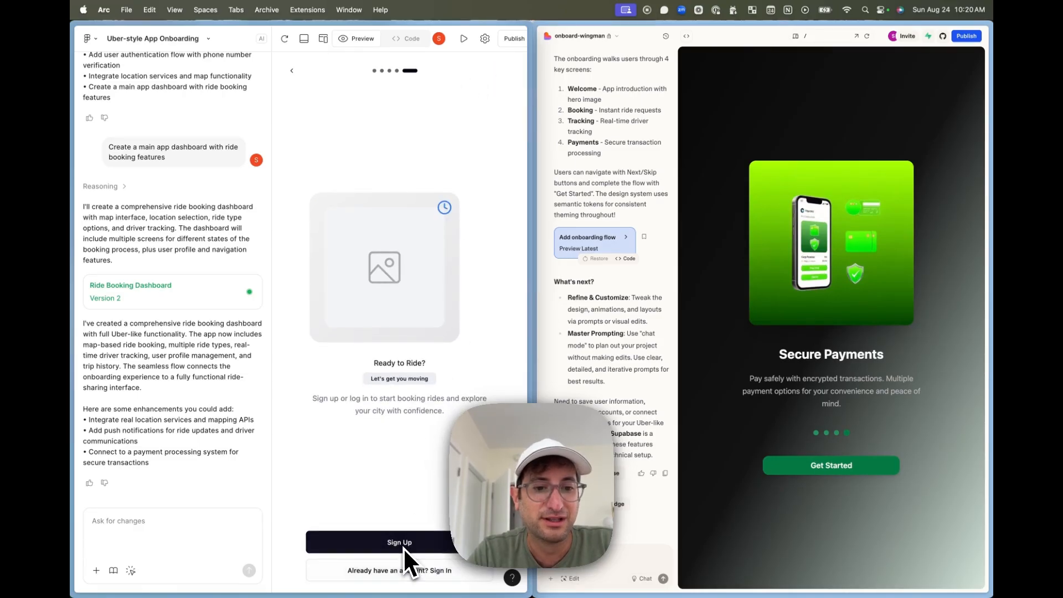
left_click(399, 541)
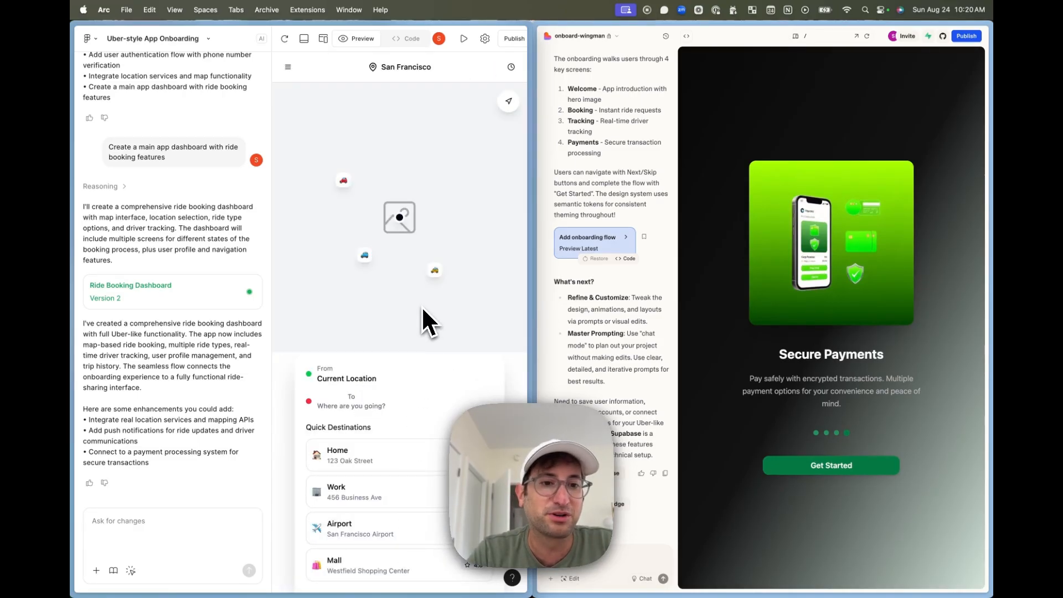
mouse_move(391, 271)
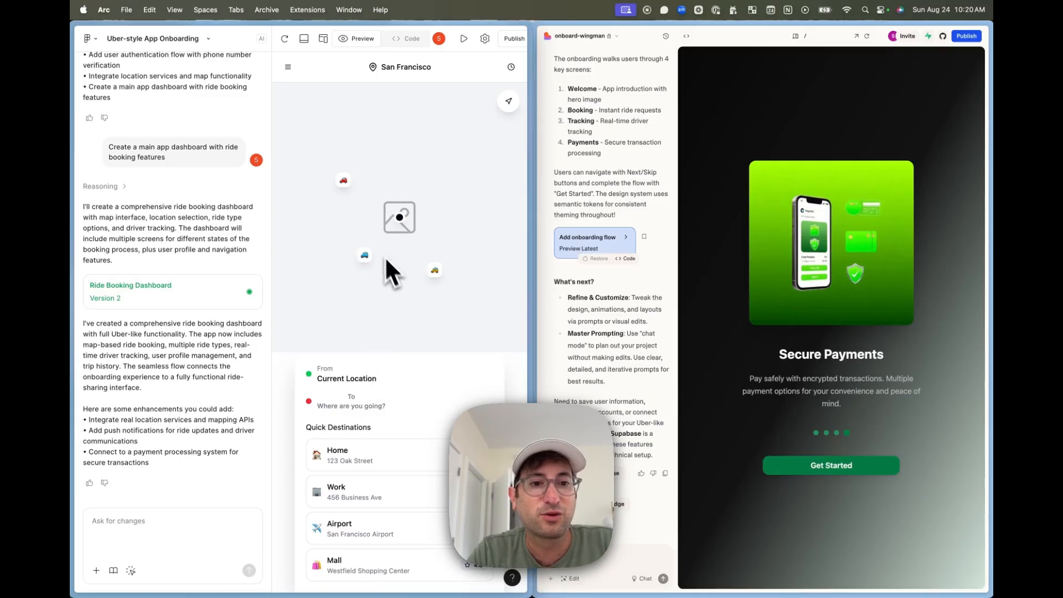
mouse_move(422, 251)
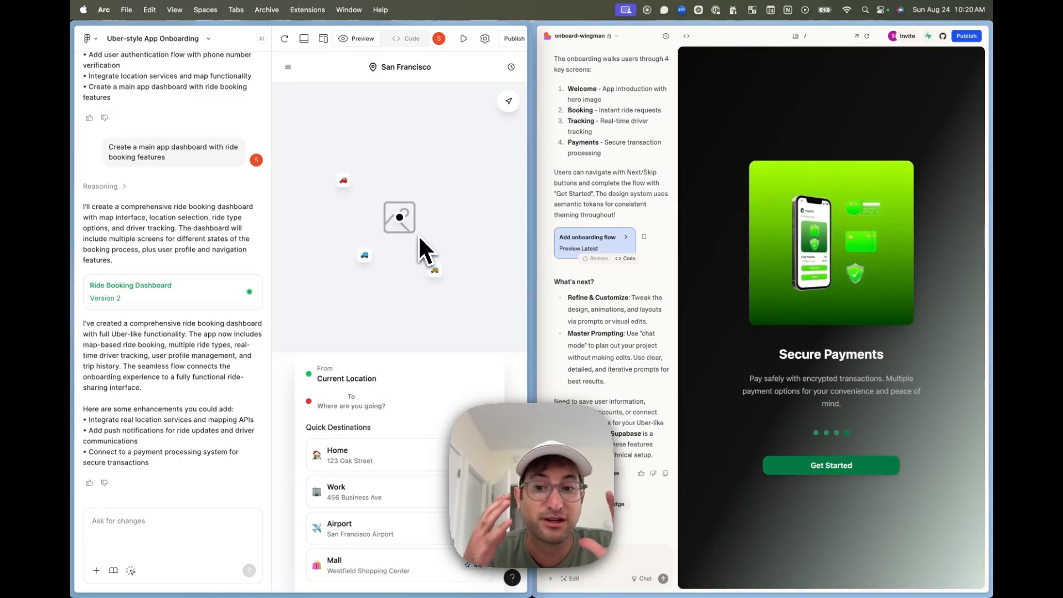
mouse_move(420, 264)
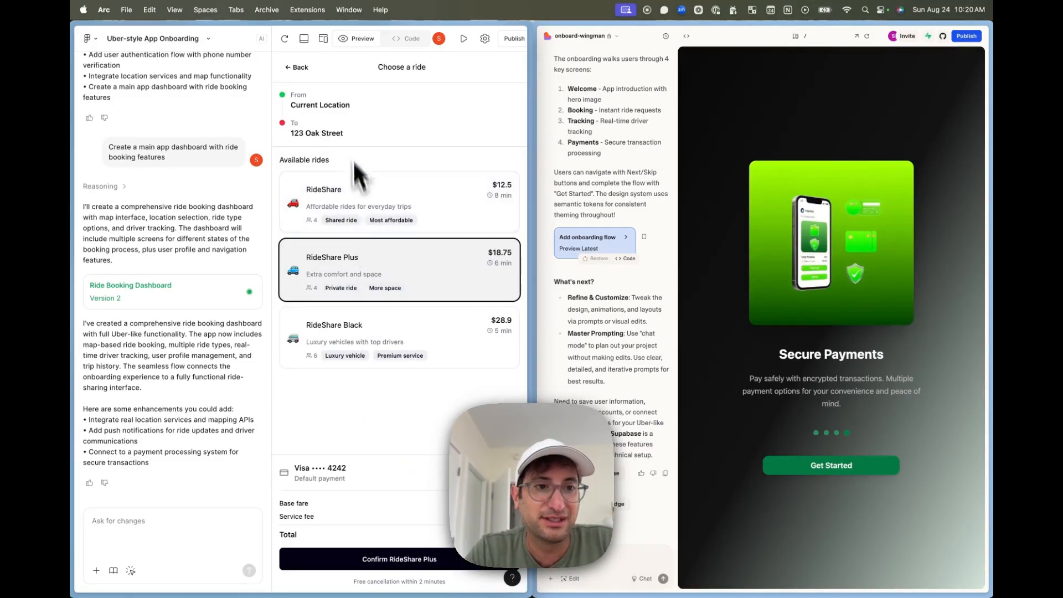
left_click(399, 337)
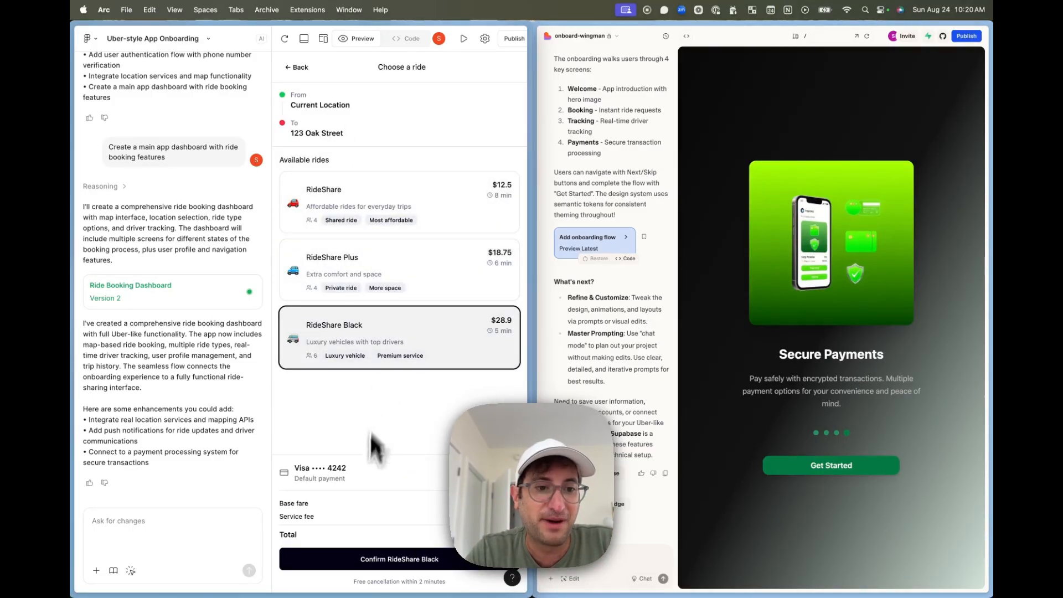
left_click(399, 558)
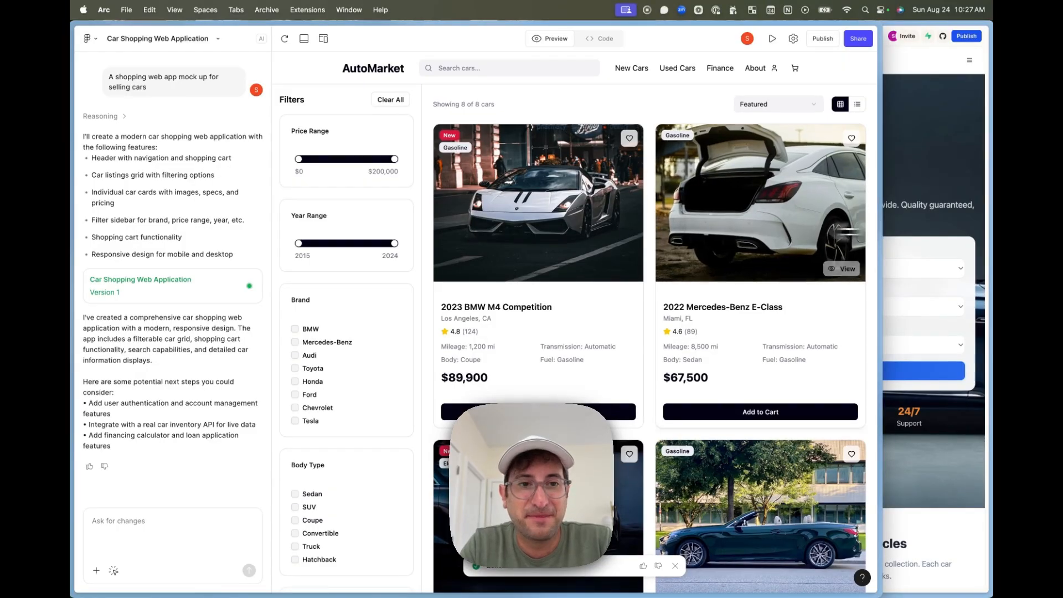
Step: Browse the AutoMarket listings and sort them by Year: Newest First
scroll("down", 3)
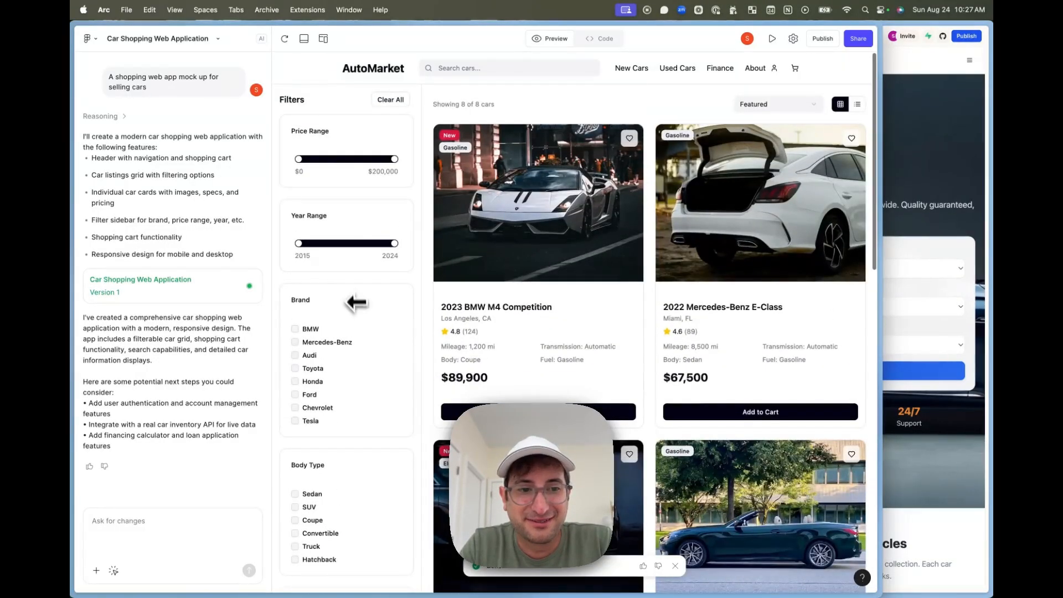
mouse_move(671, 201)
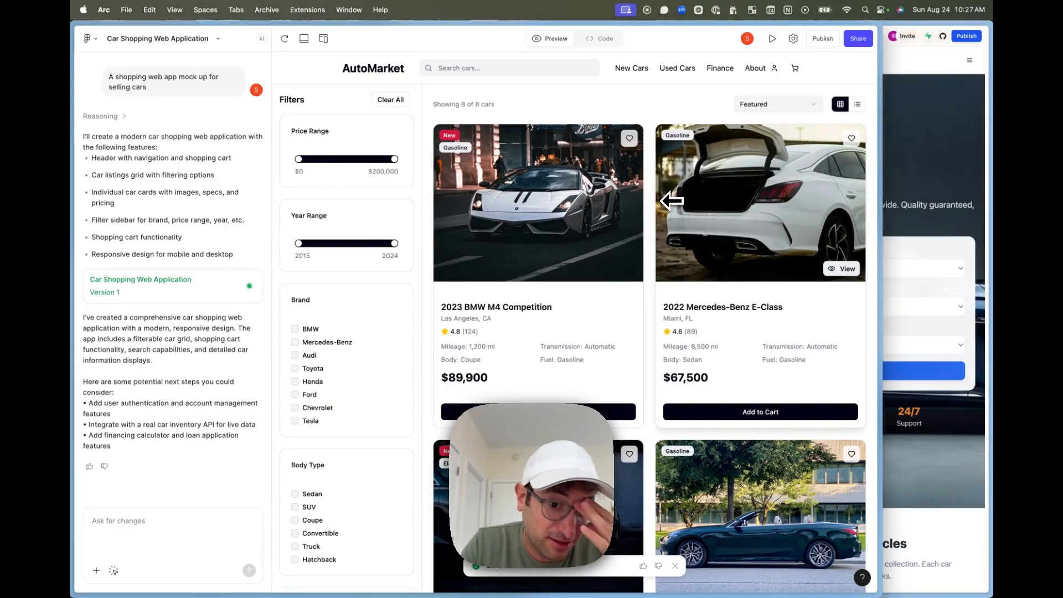
scroll("down", 3)
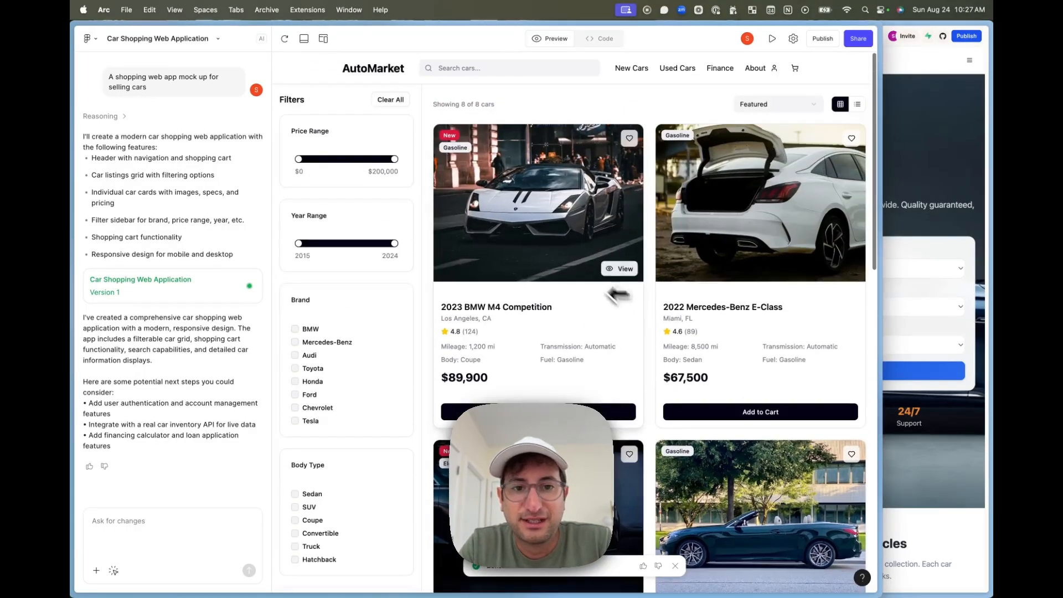
scroll("down", 3)
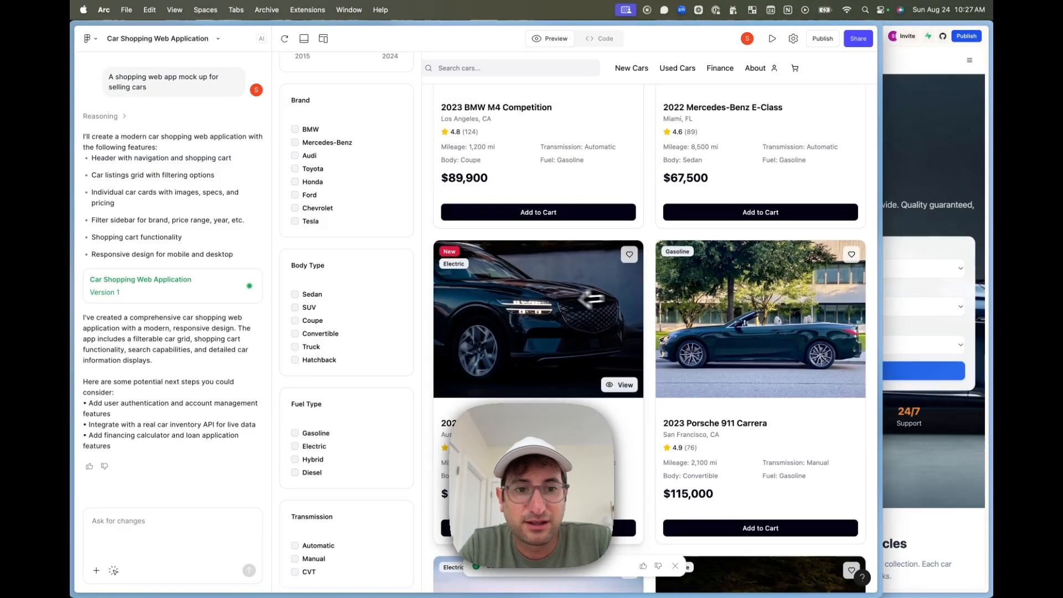
scroll("down", 3)
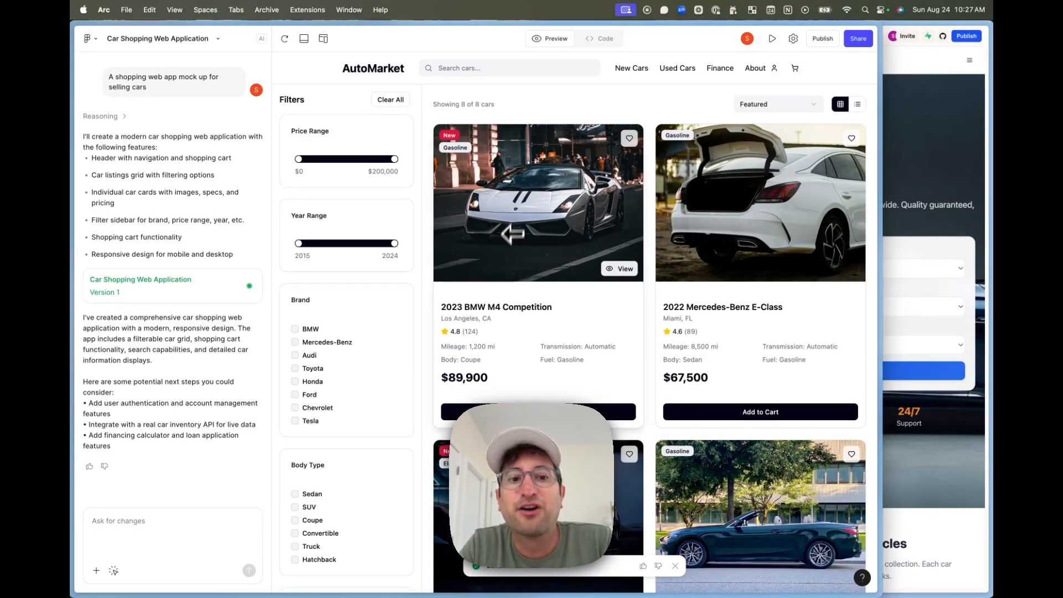
scroll("down", 3)
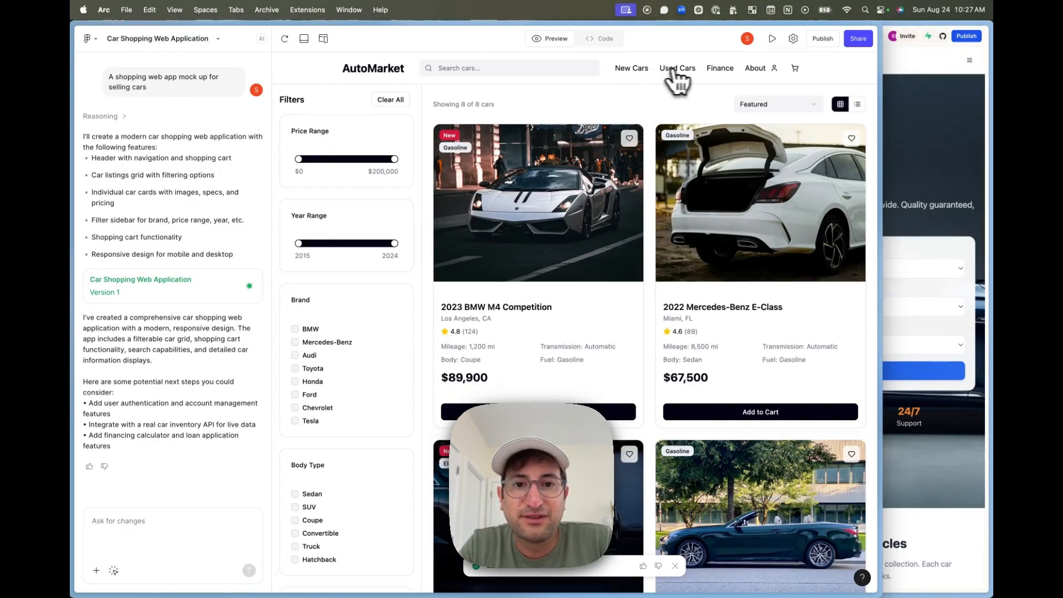
left_click(777, 104)
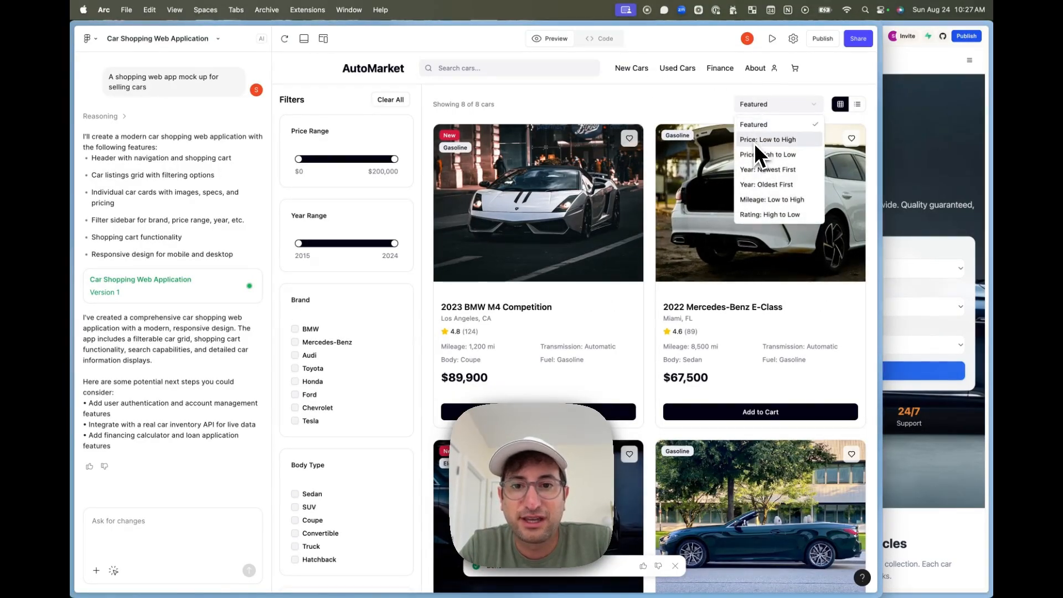
left_click(768, 169)
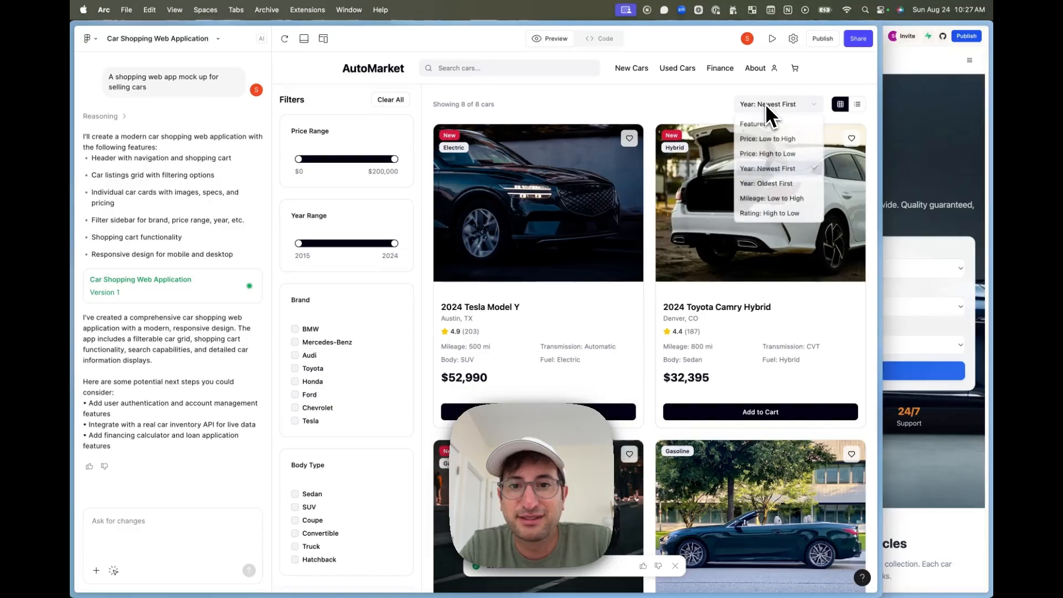
Step: Filter the listings to the Mercedes-Benz brand only
scroll("down", 3)
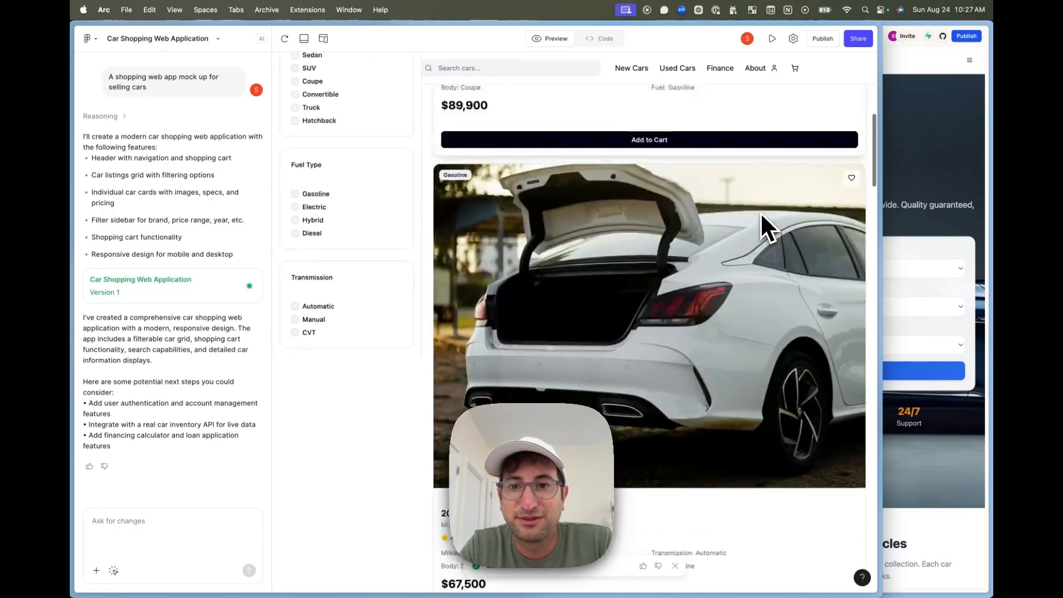
left_click(295, 342)
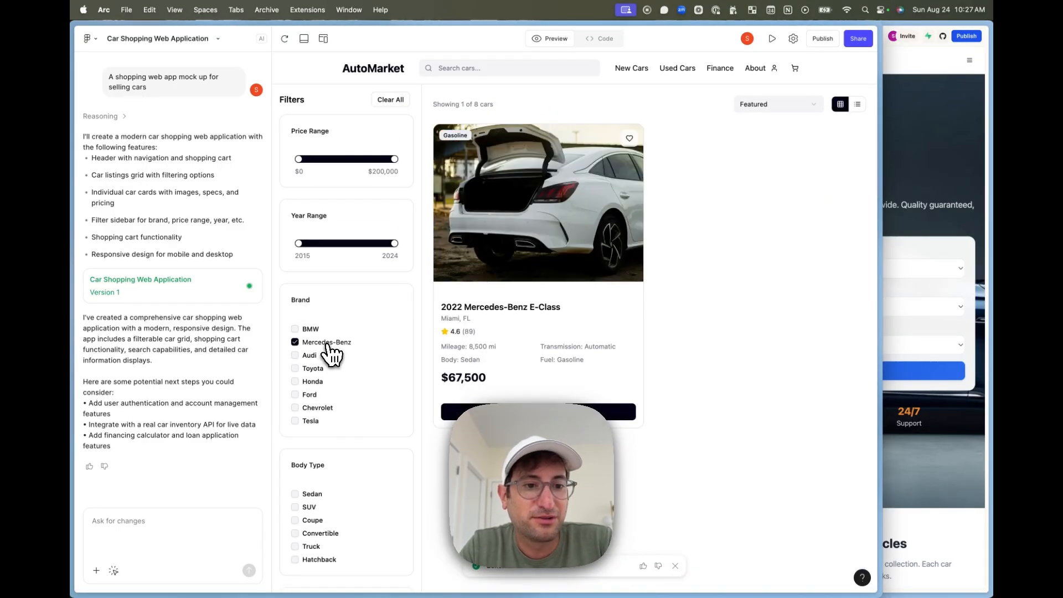
left_click(294, 342)
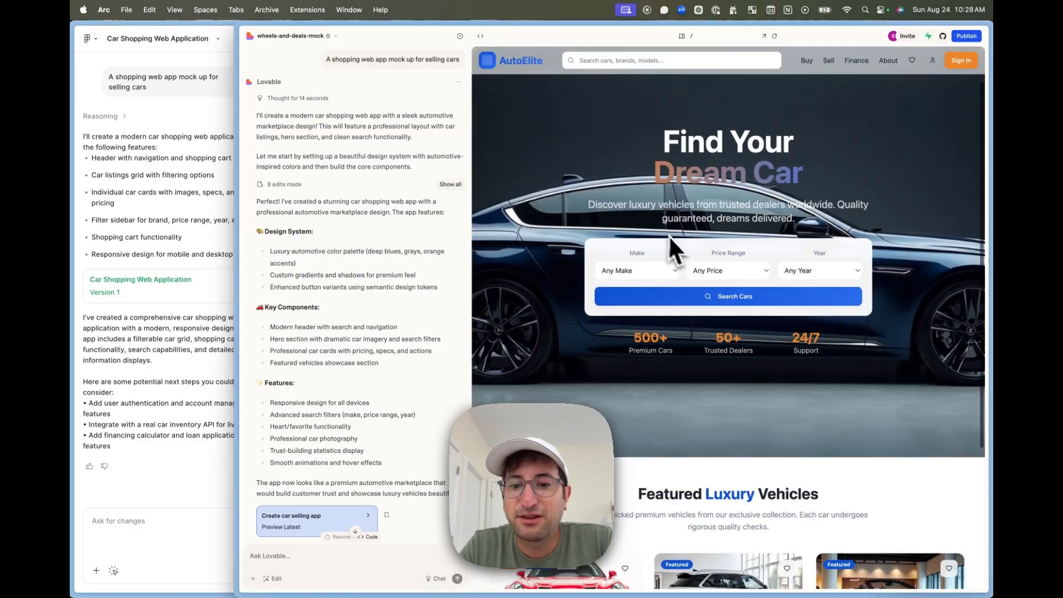
Step: Scroll through AutoElite's hero and Featured Luxury Vehicles, then return to the mockup for comparison
scroll("down", 3)
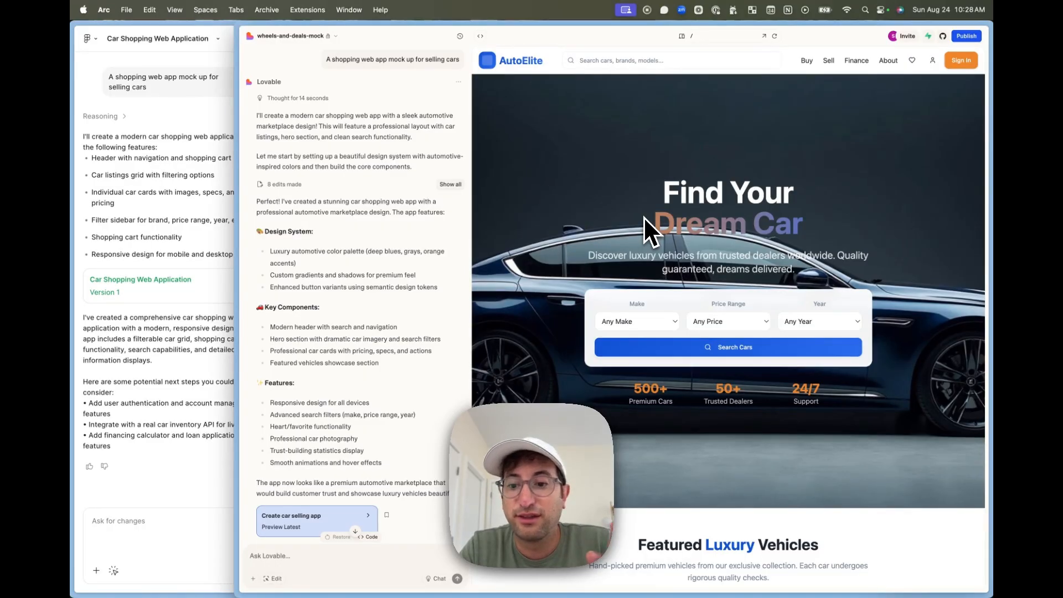
scroll("down", 3)
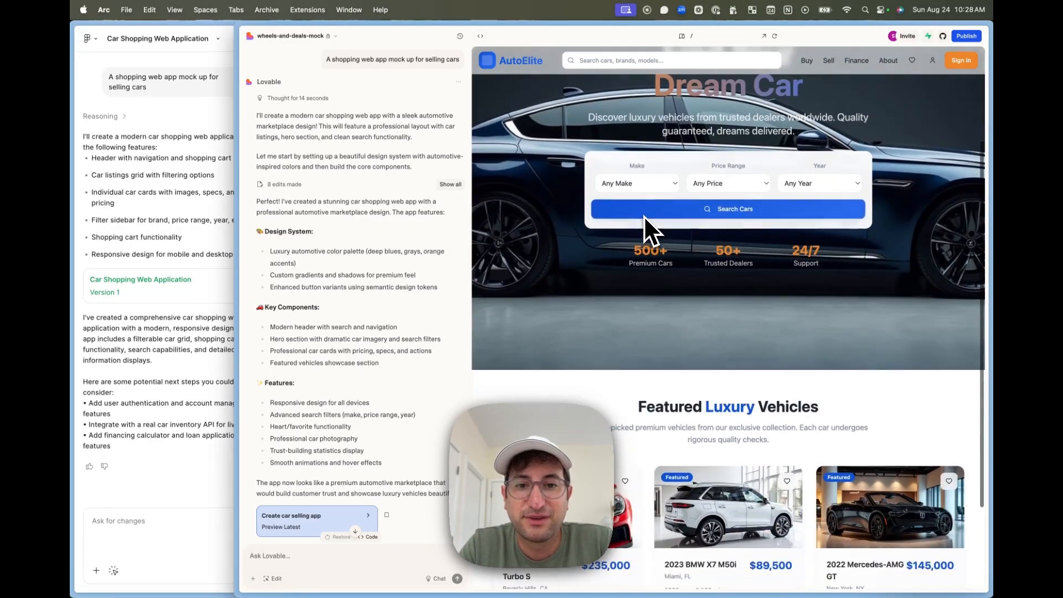
scroll("down", 3)
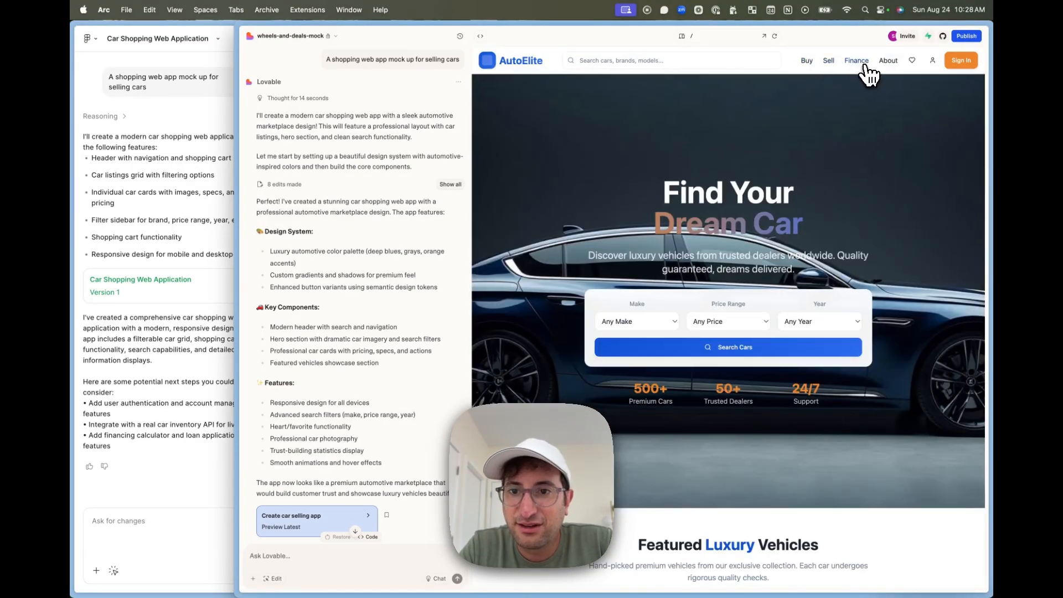
scroll("down", 3)
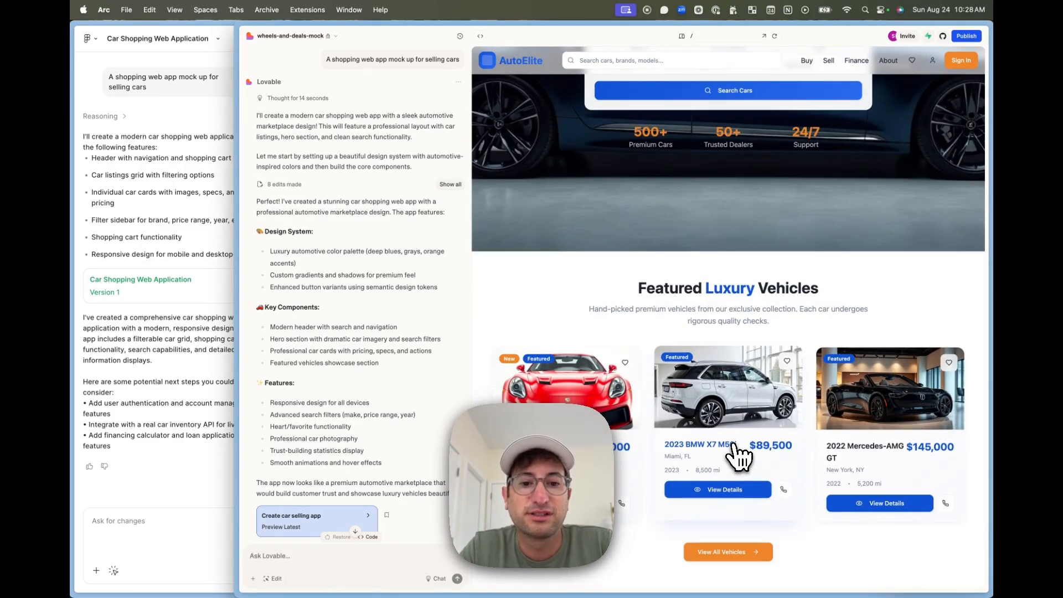
scroll("down", 3)
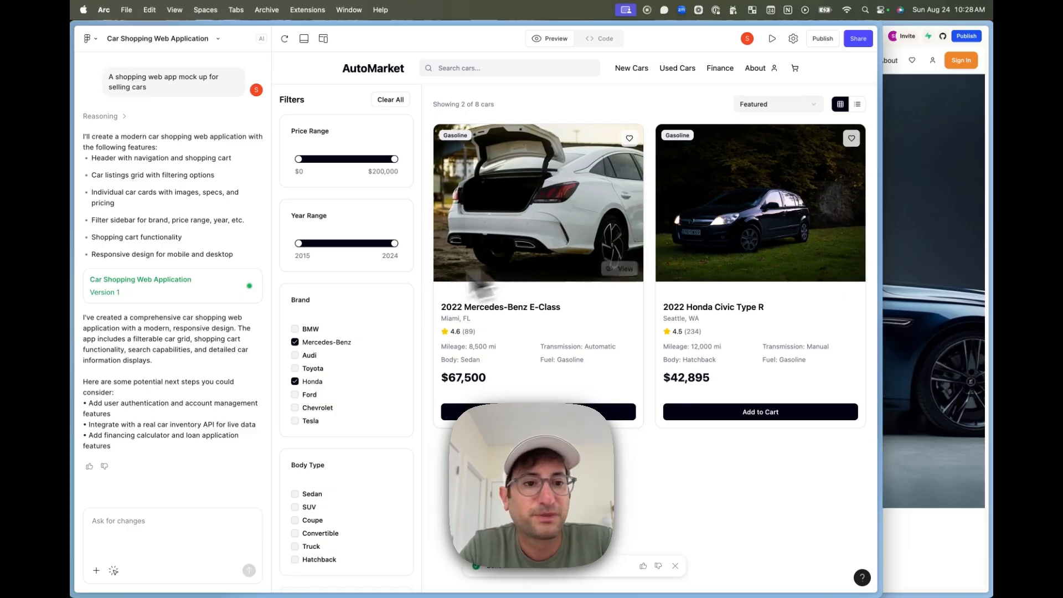
left_click(294, 342)
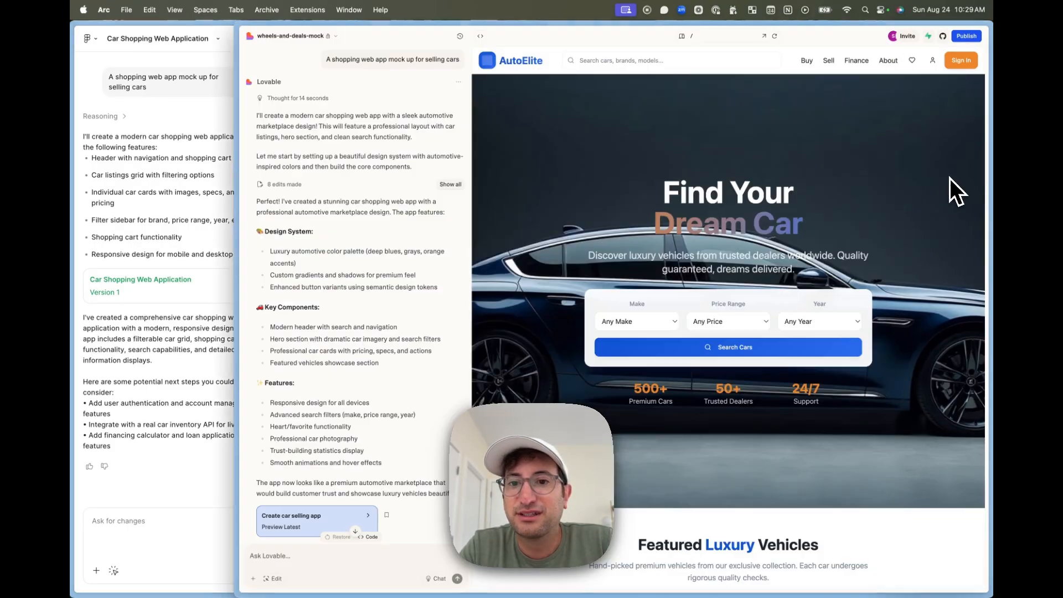
mouse_move(637, 251)
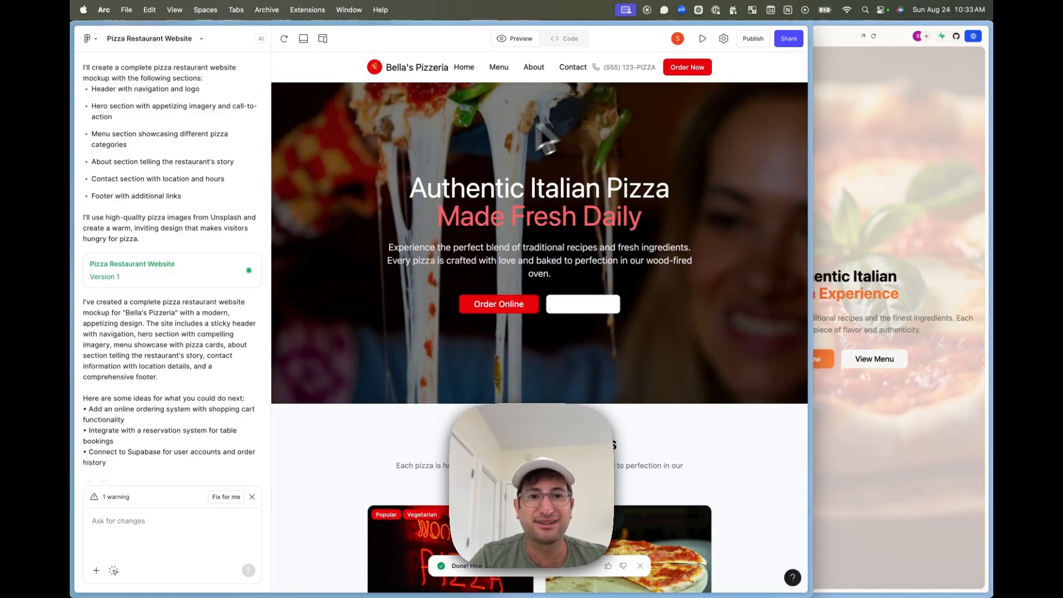
mouse_move(600, 288)
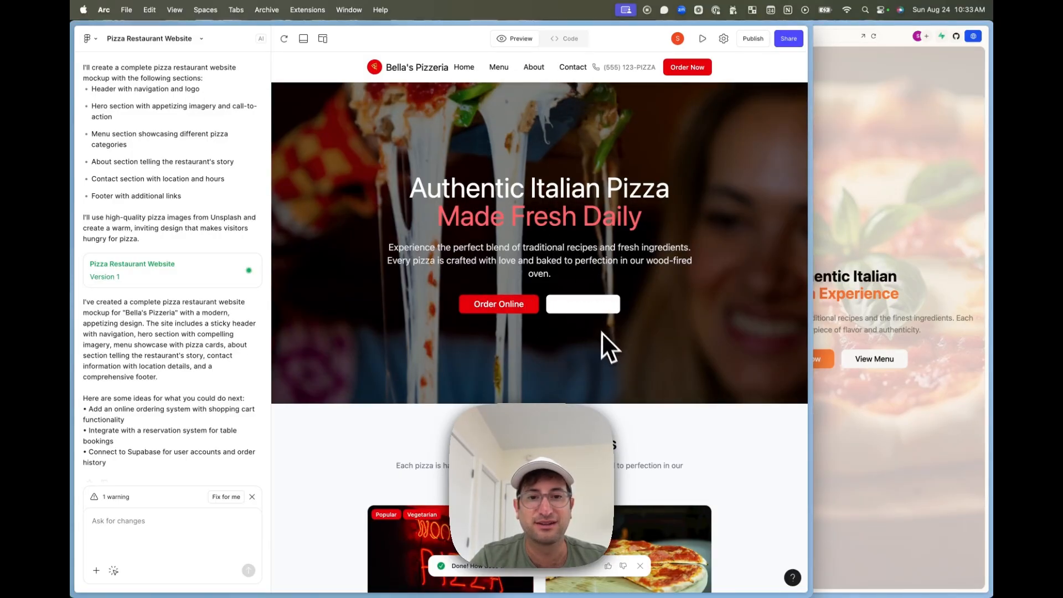
Step: Scroll through Bella's Pizzeria's signature pizzas and Our Story sections, then back to the top
scroll("down", 3)
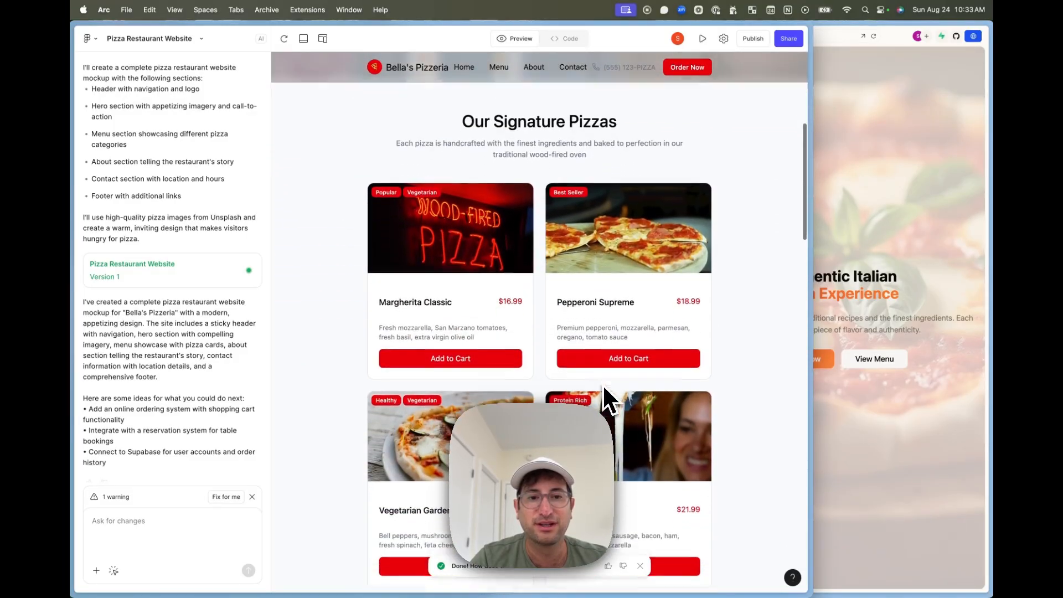
scroll("down", 3)
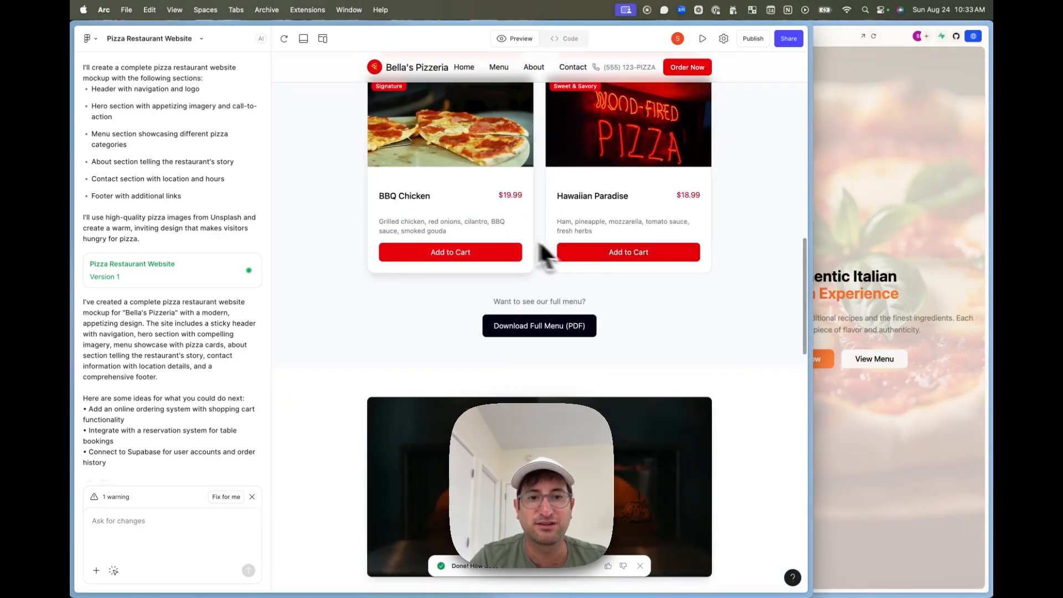
scroll("down", 3)
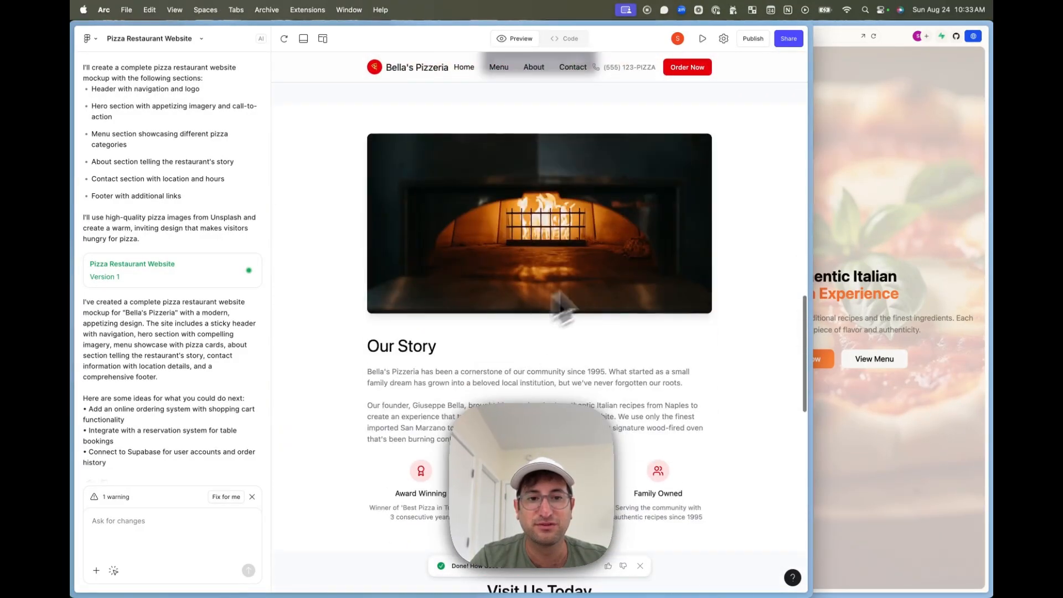
scroll("down", 3)
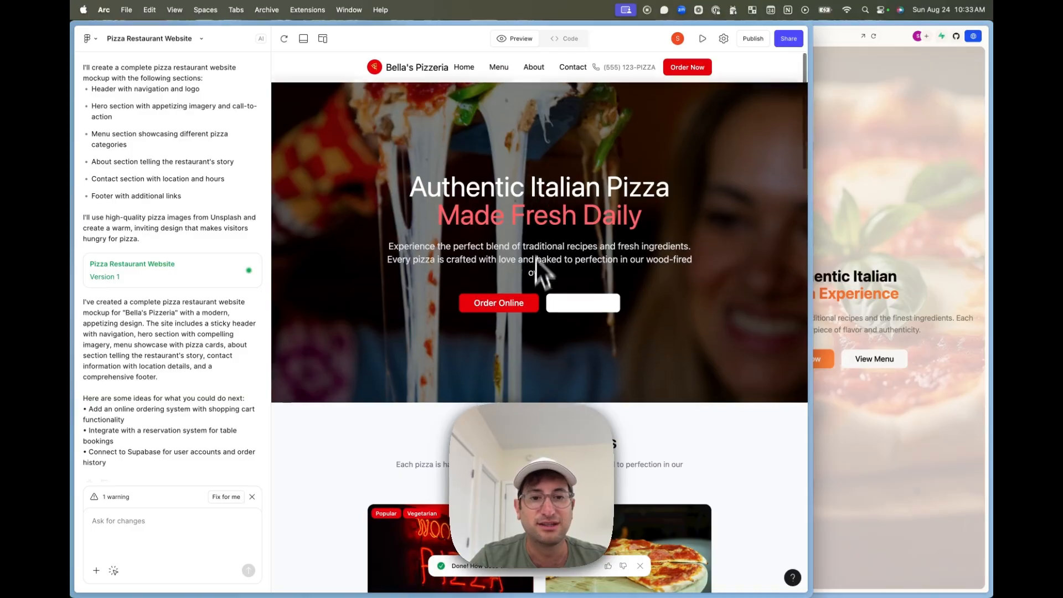
scroll("down", 3)
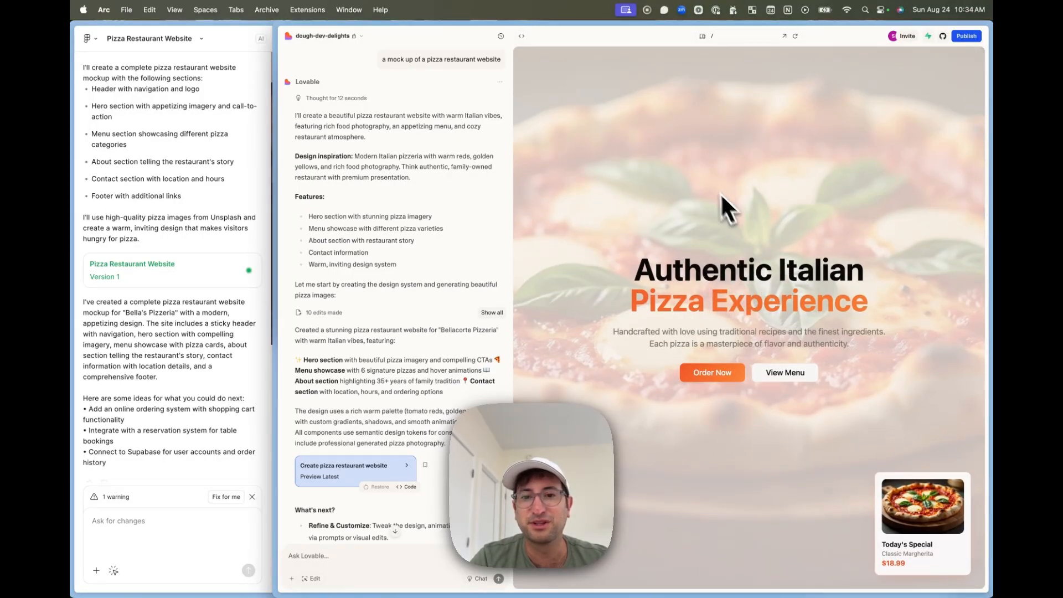
Step: Scroll the Bellacorte Pizzeria preview to its Our Signature Pizzas section
scroll("down", 3)
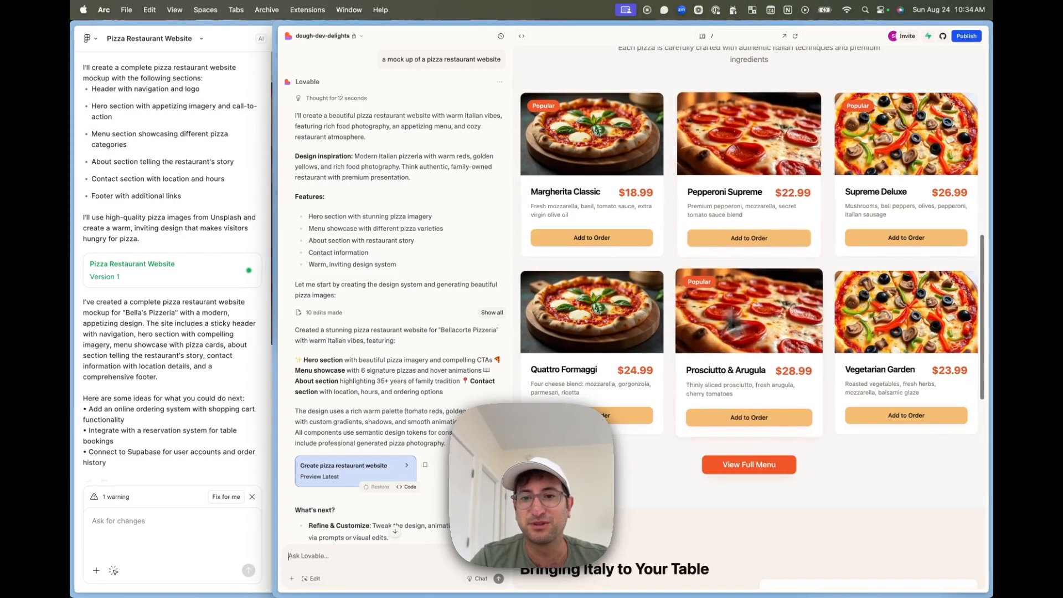
scroll("down", 3)
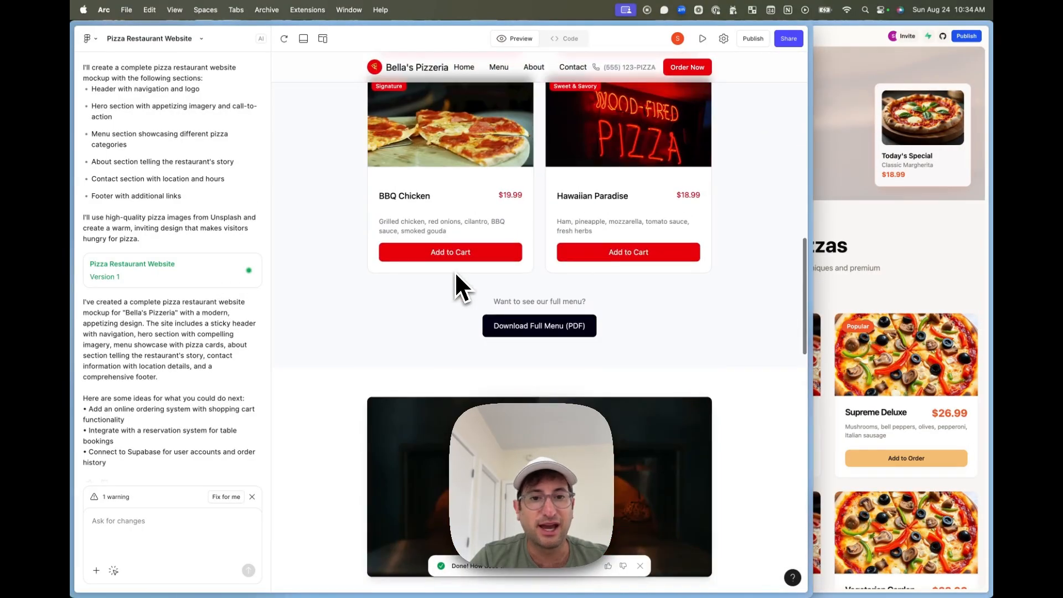
scroll("down", 3)
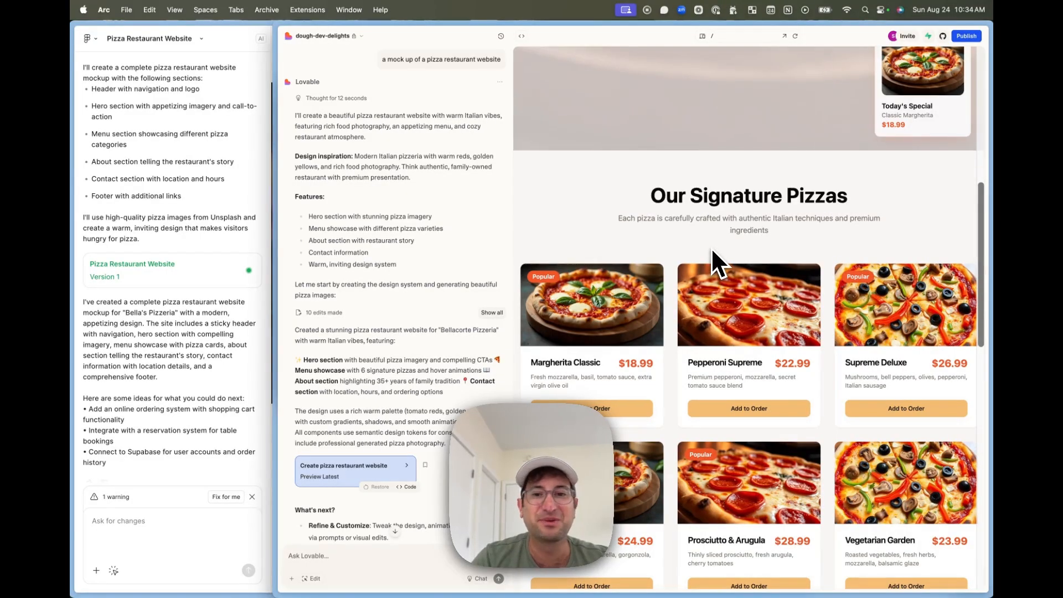
scroll("down", 3)
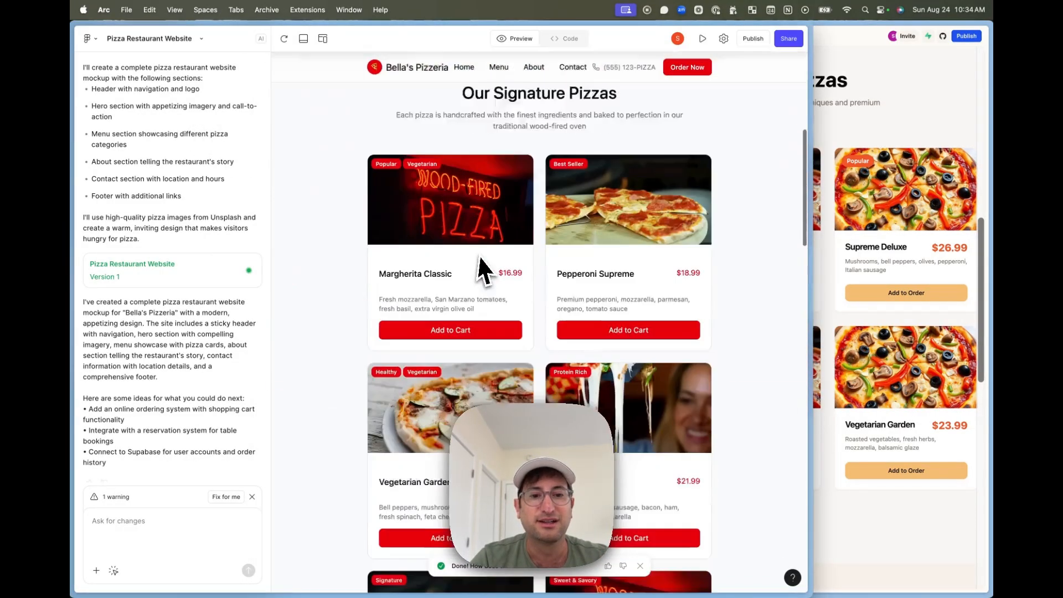
Step: Browse the pizza cards, copy the BBQ Chicken image address, and reach the Visit Us Today section
scroll("down", 3)
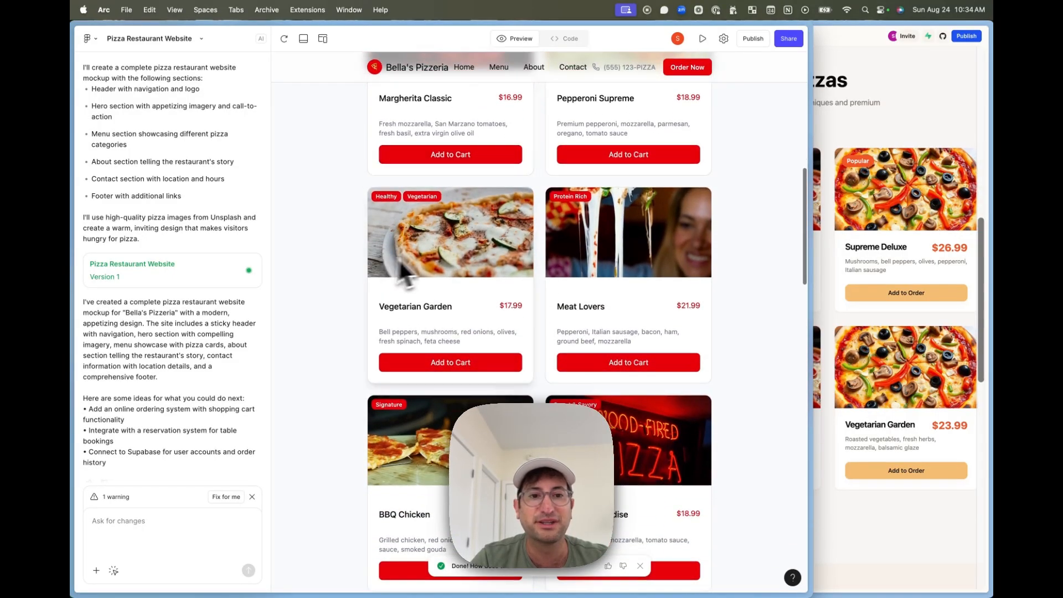
scroll("down", 3)
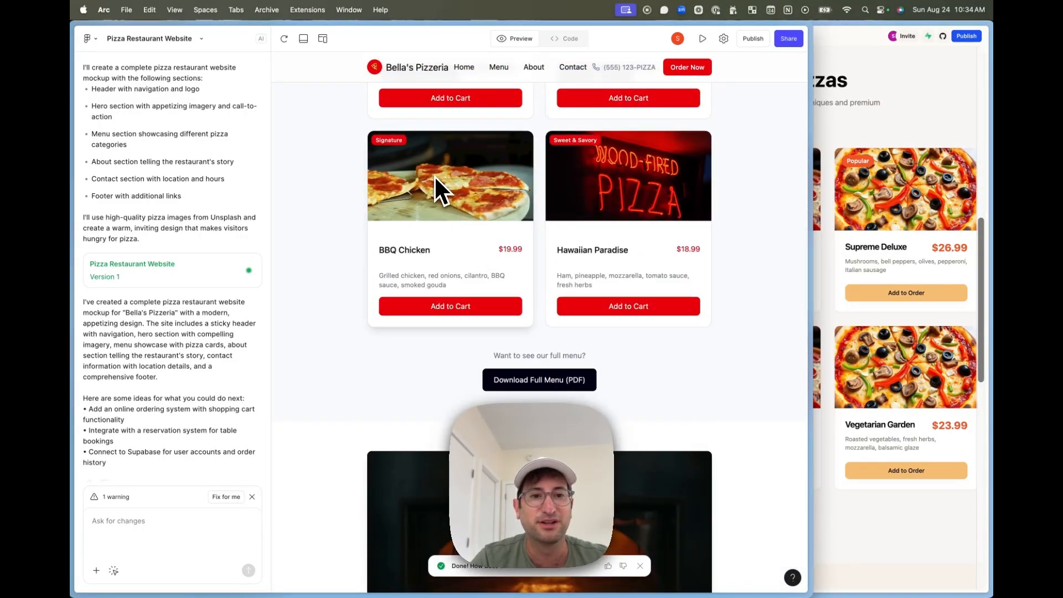
right_click(441, 190)
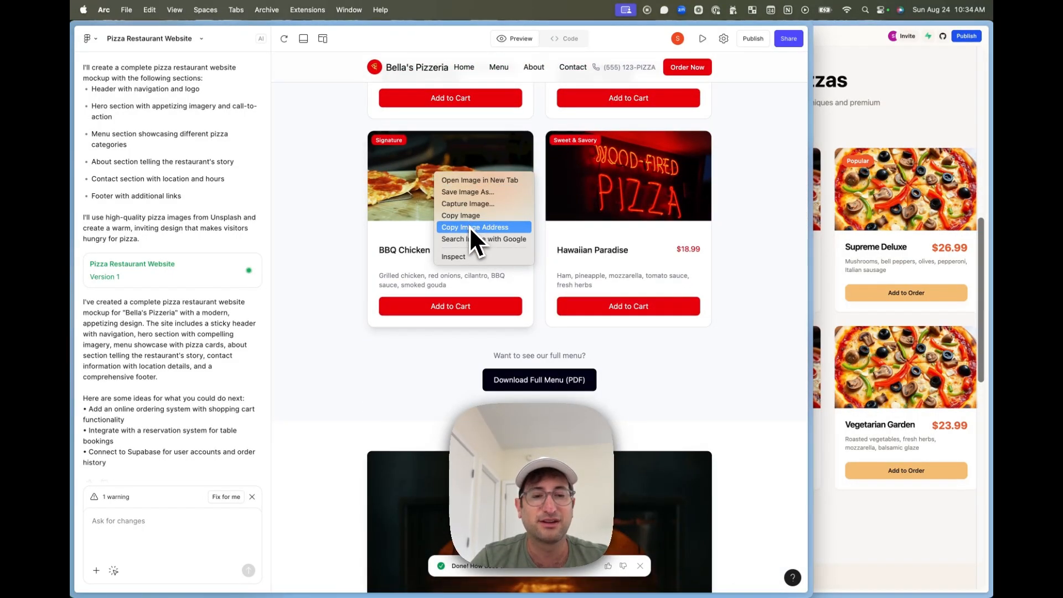
left_click(474, 226)
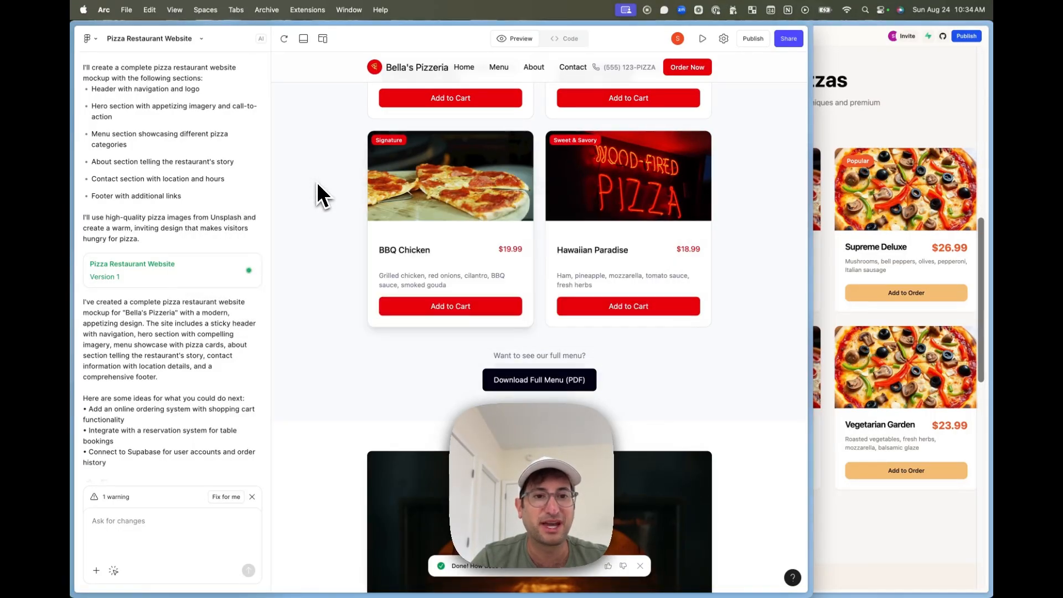
mouse_move(356, 257)
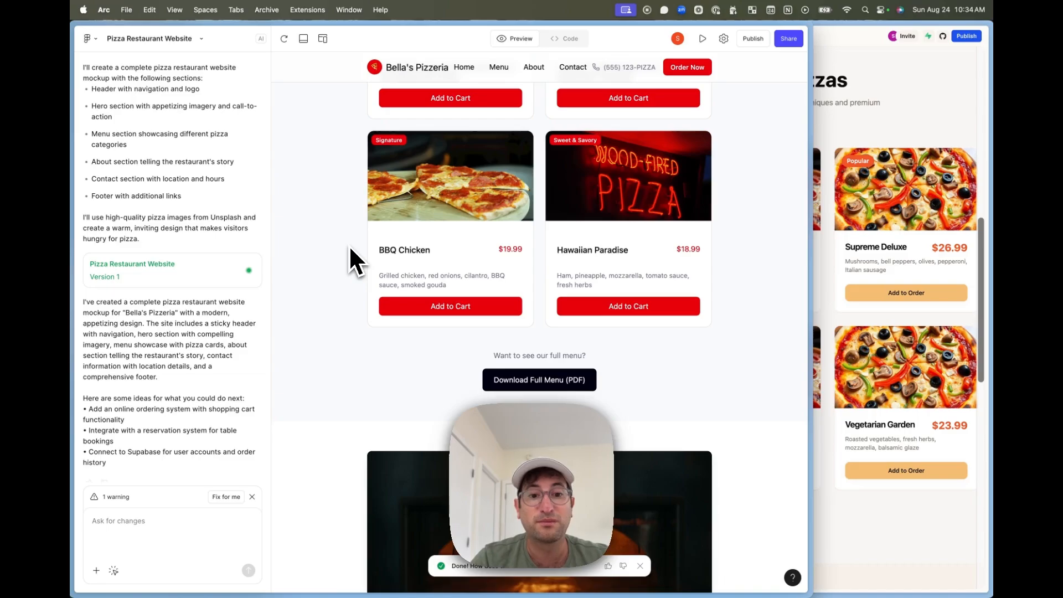
scroll("down", 3)
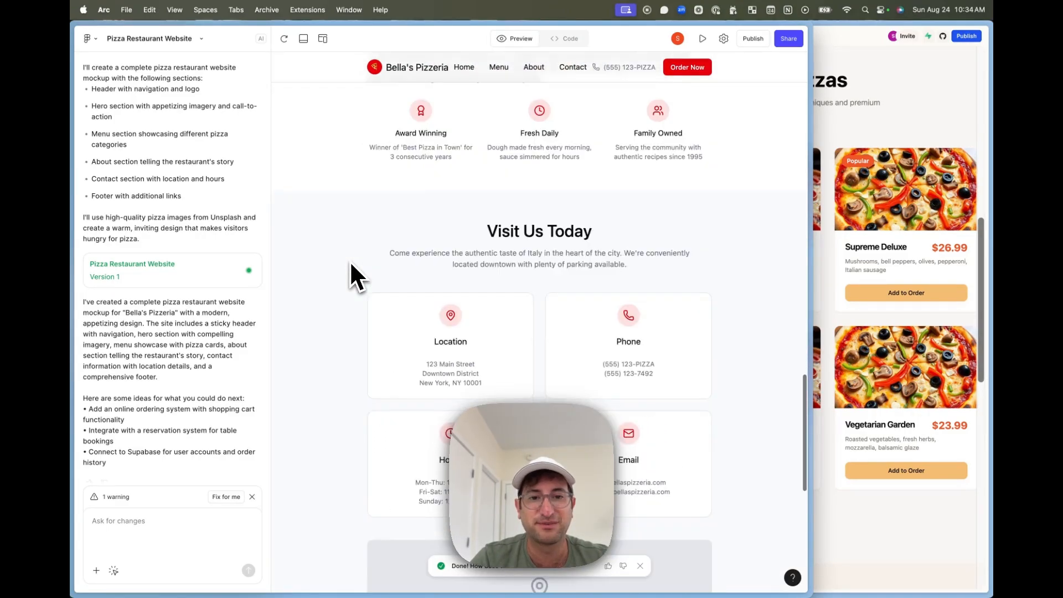